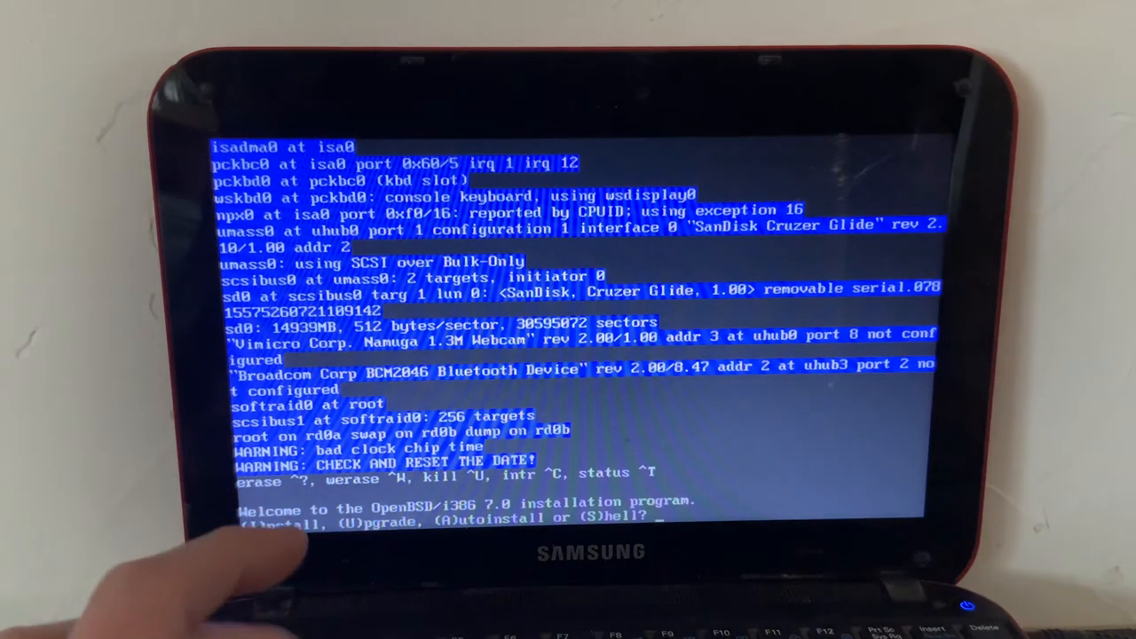
Drop to the installer shell, move to /dev, and run sh MAKEDEV sd0
text(s)
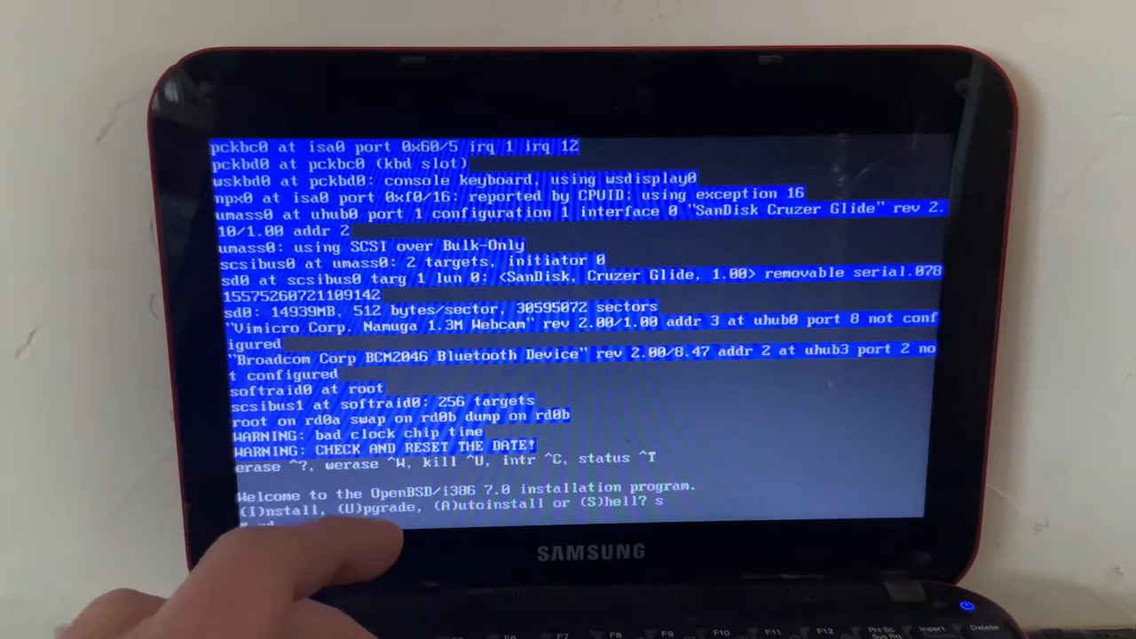
text(cd /dev)
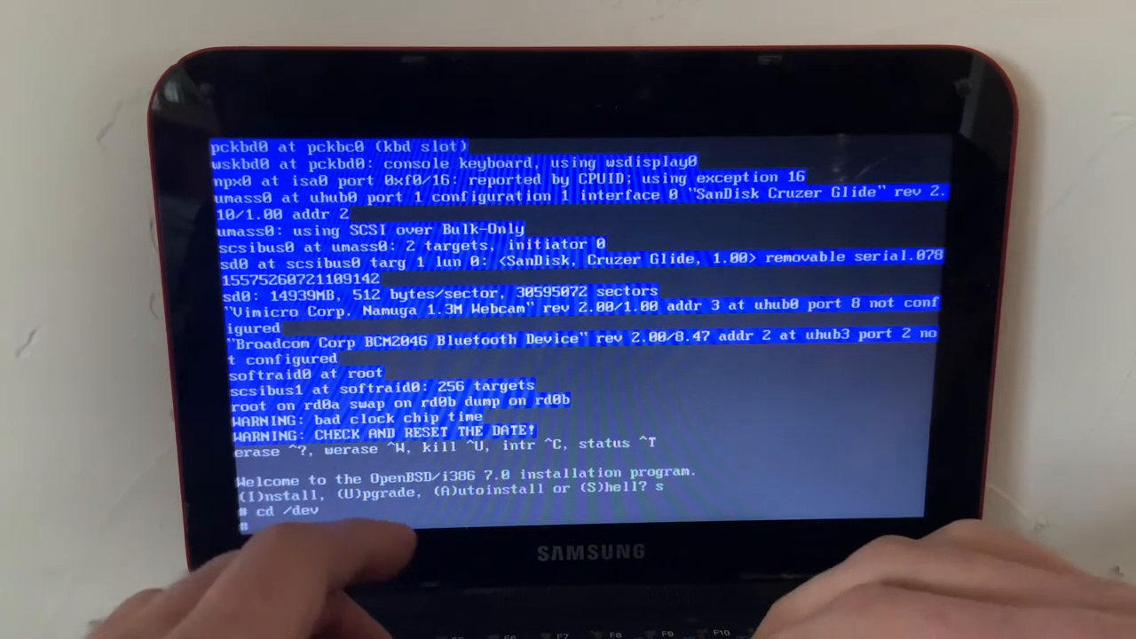
text(sh)
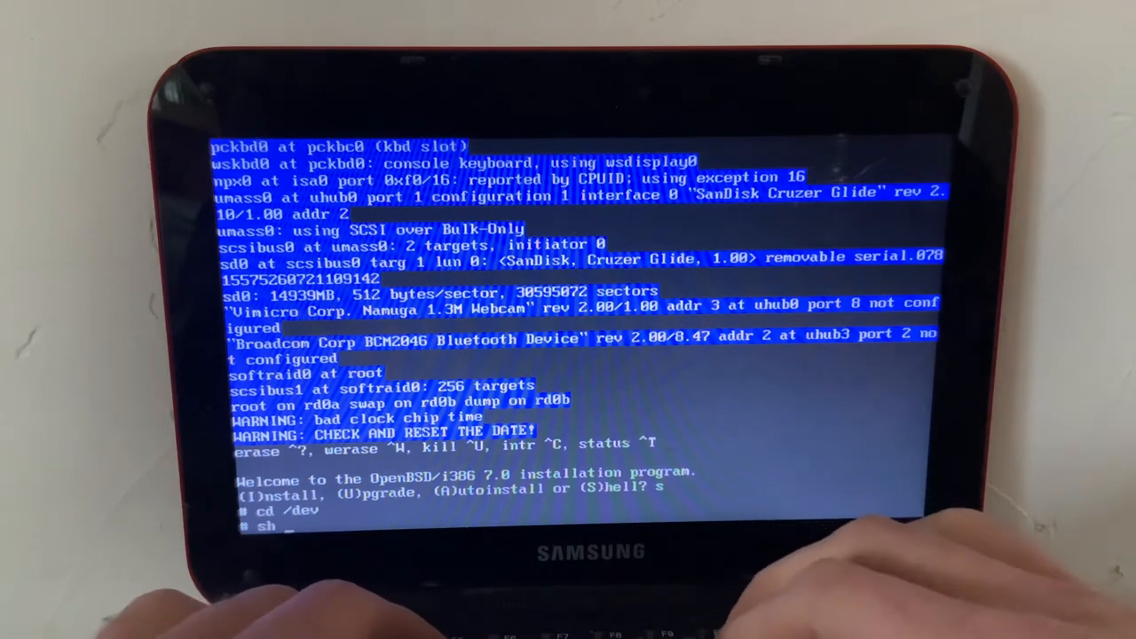
text(MAKEDEV)
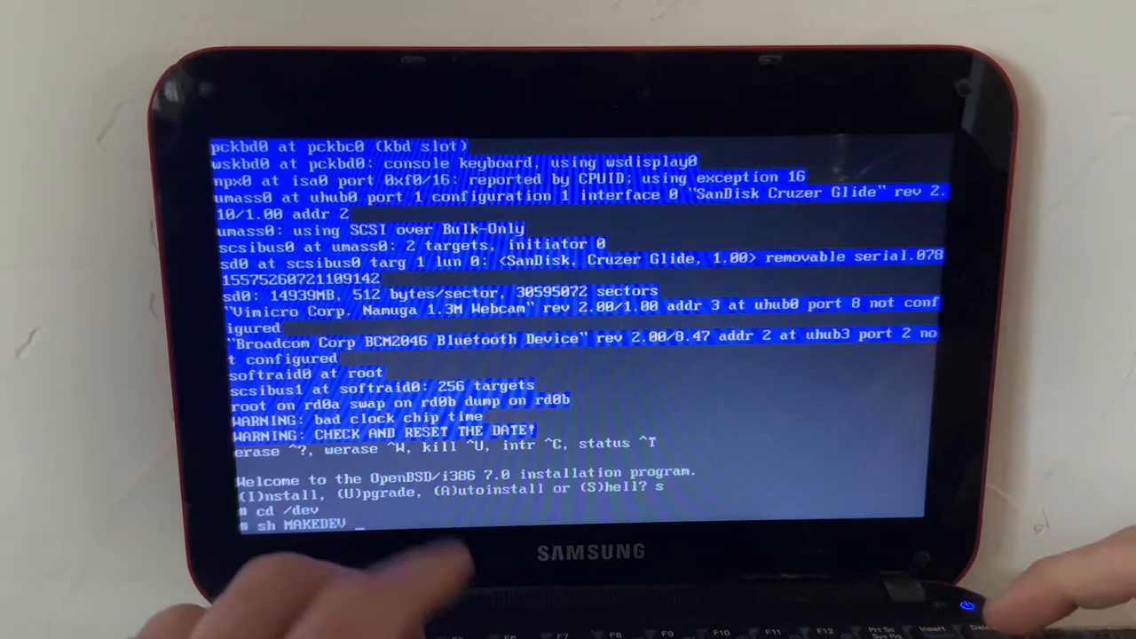
text(sd0)
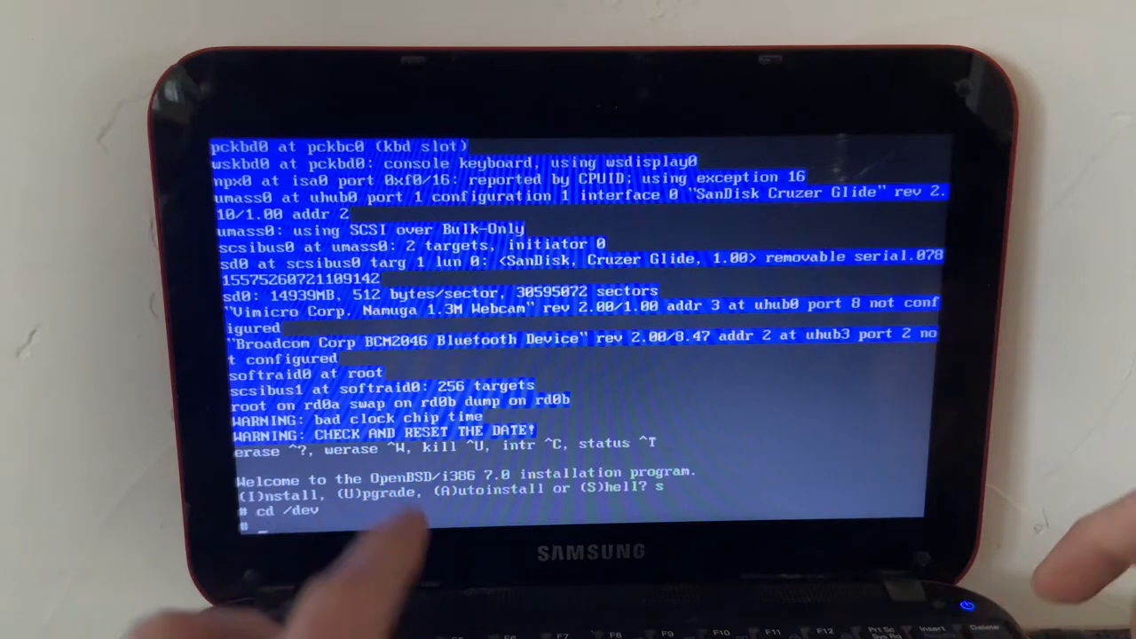
Restart the shell and grep dmesg for wd and sd disks, finding Fujitsu wd0 and SanDisk sd0
text(exit)
text(s)
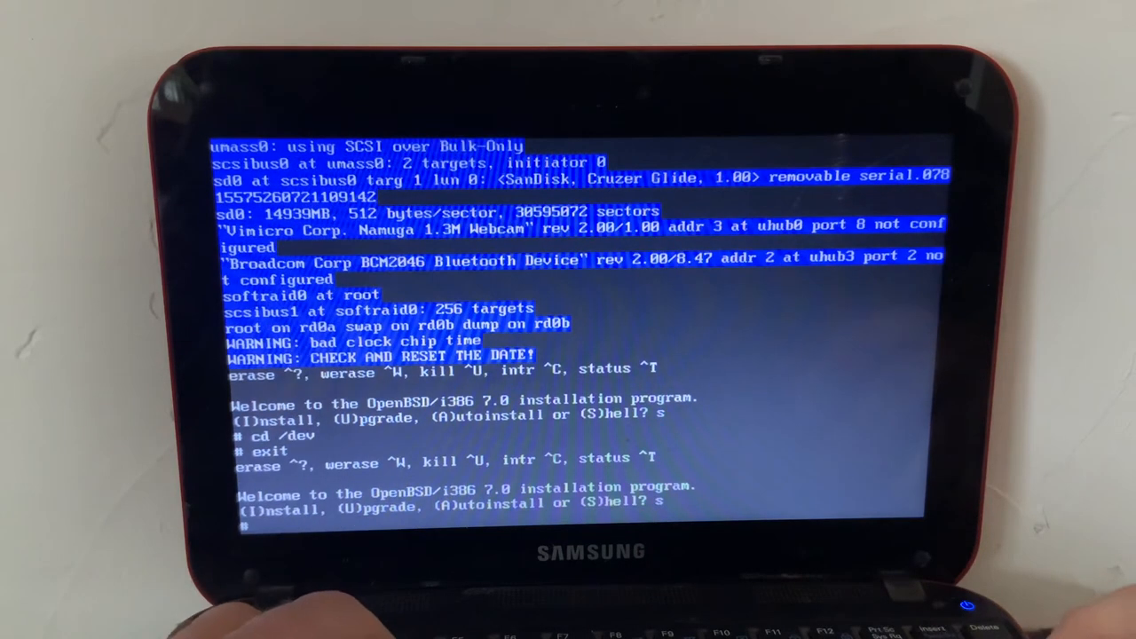
text(d)
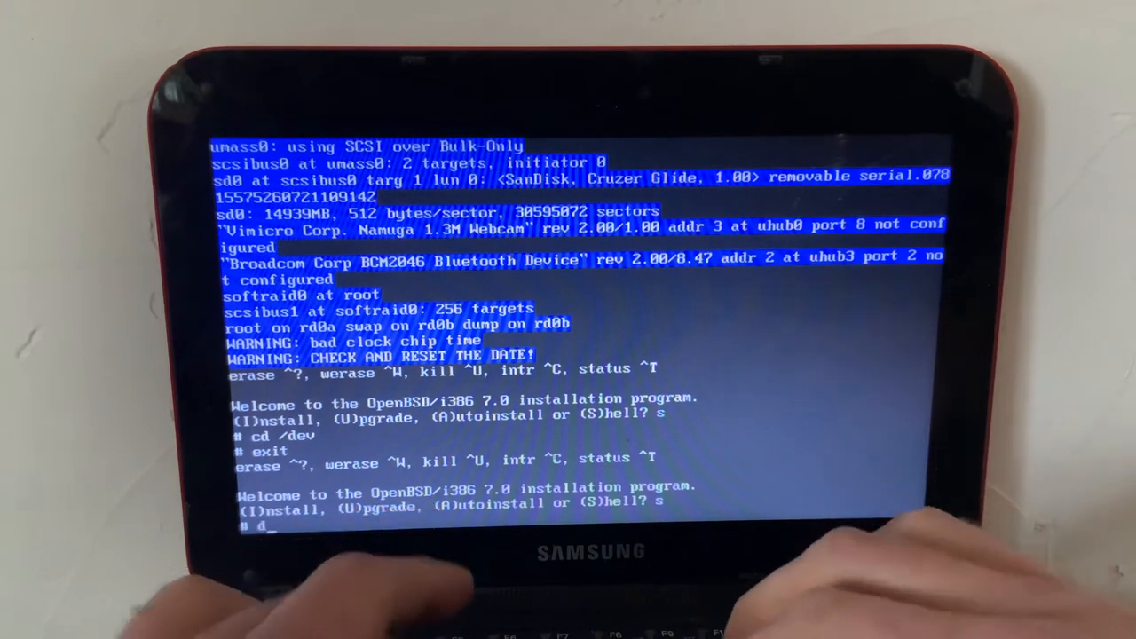
text(mesg | gre)
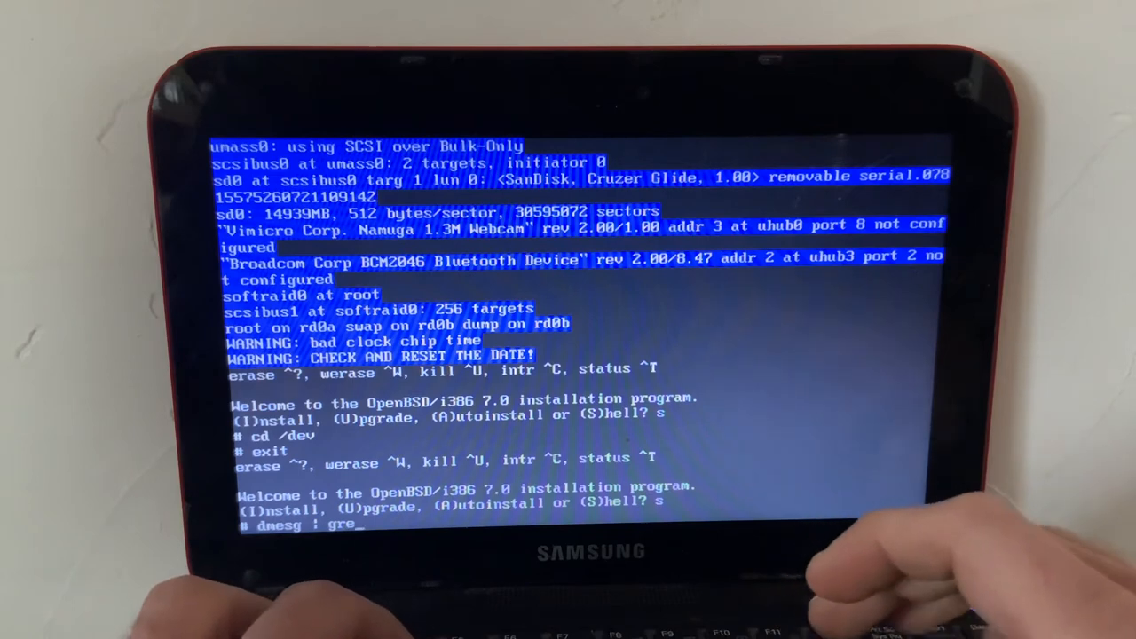
text(p wd)
text(dmesg | grep sd)
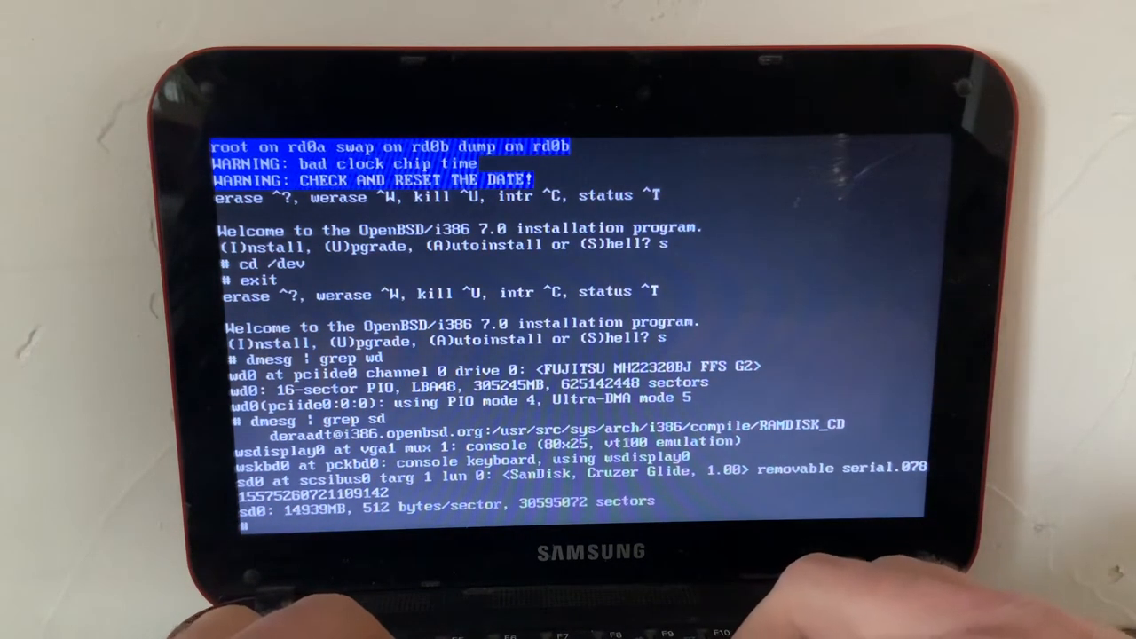
Create the wd0 device nodes in /dev with sh MAKEDEV wd0
text(M)
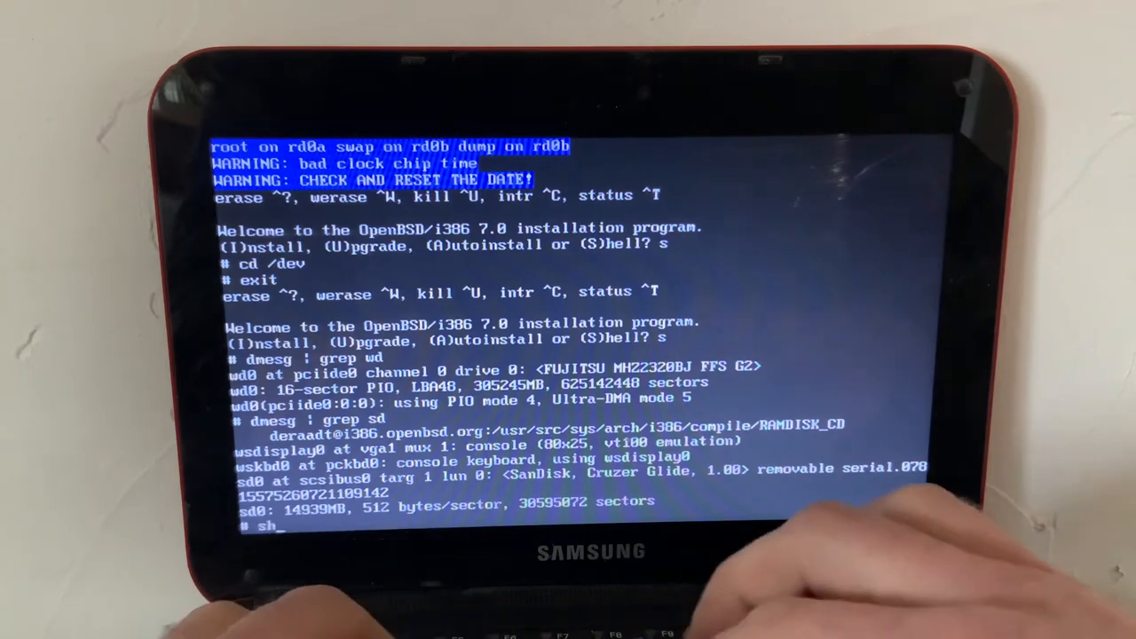
text(M)
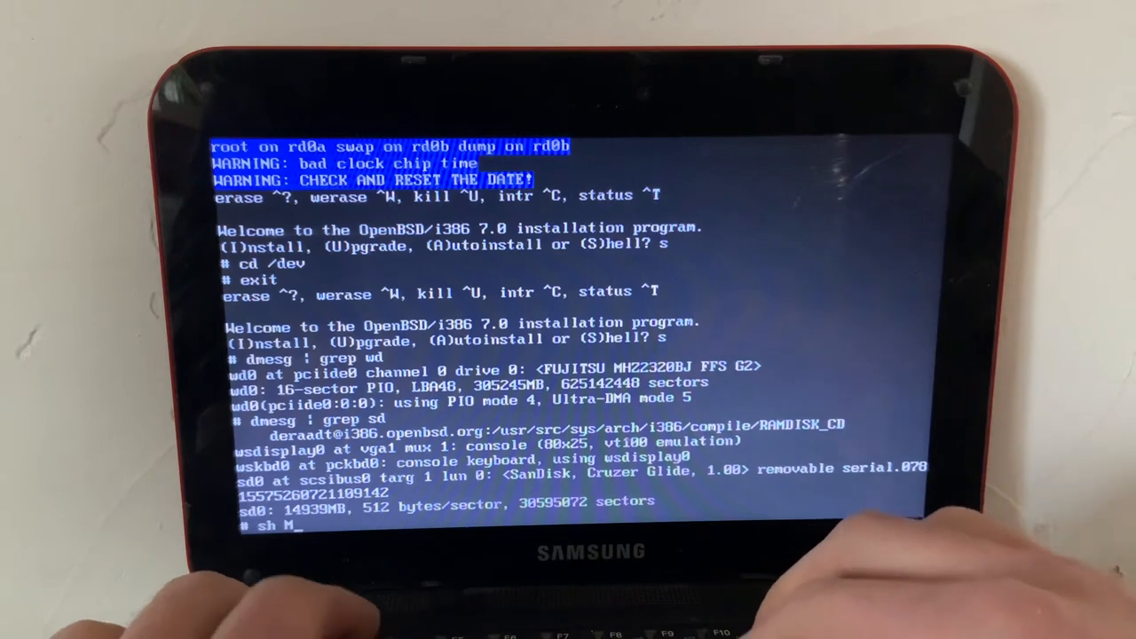
key(BackSpace)
text(cd /dev)
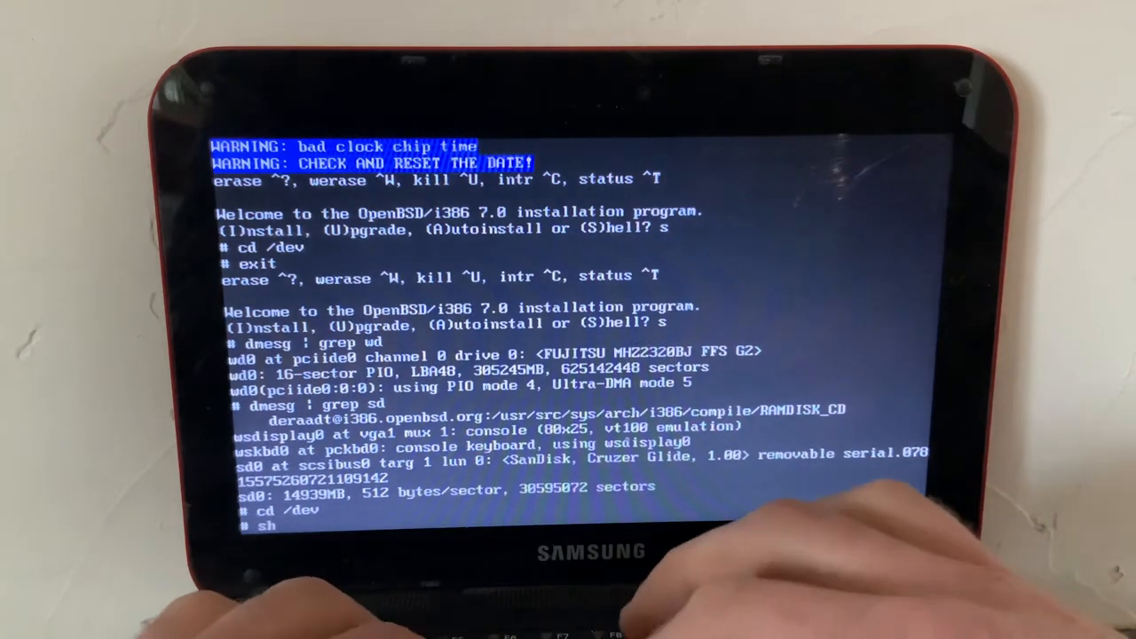
text(MAKEDEV)
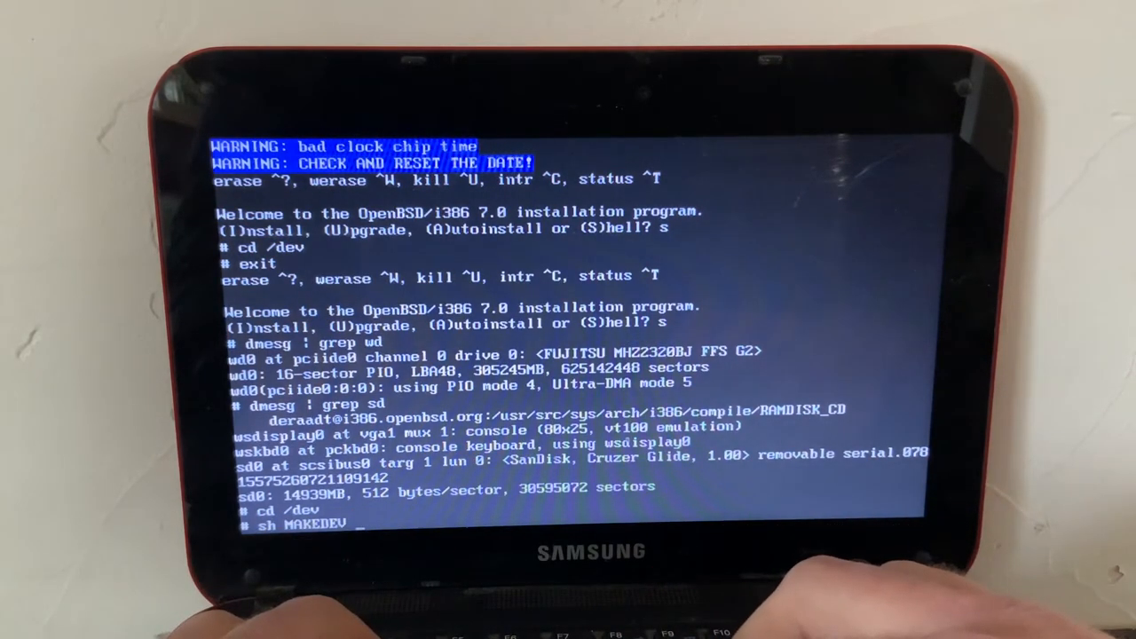
text(wd0)
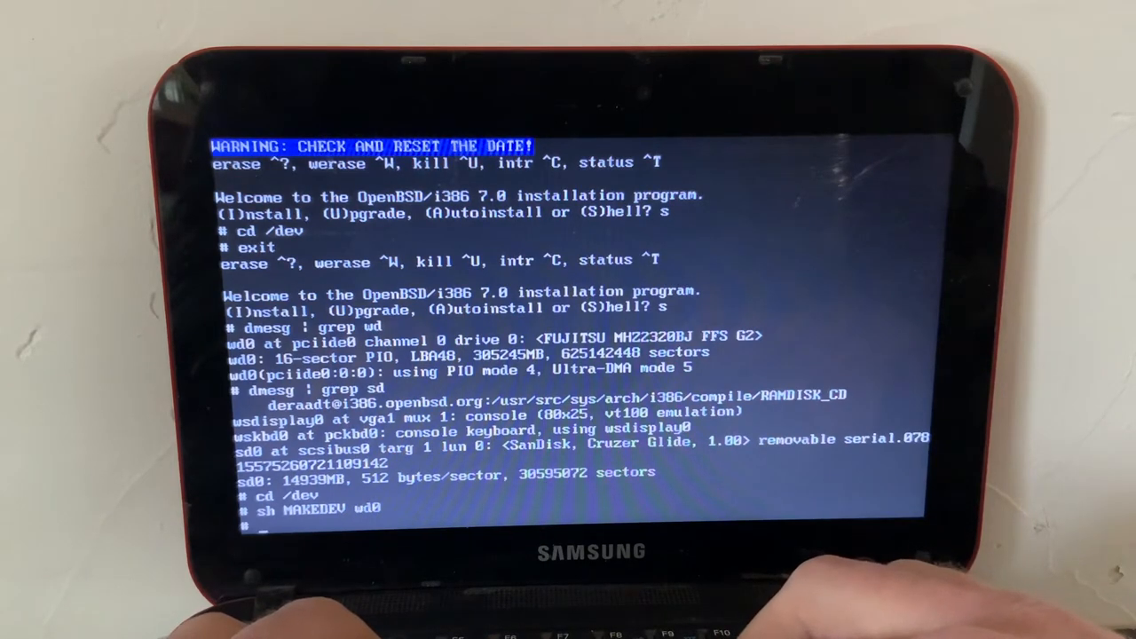
Compose a dd command copying /dev/urandom onto /dev/rwd0c, not yet run
text(dd if)
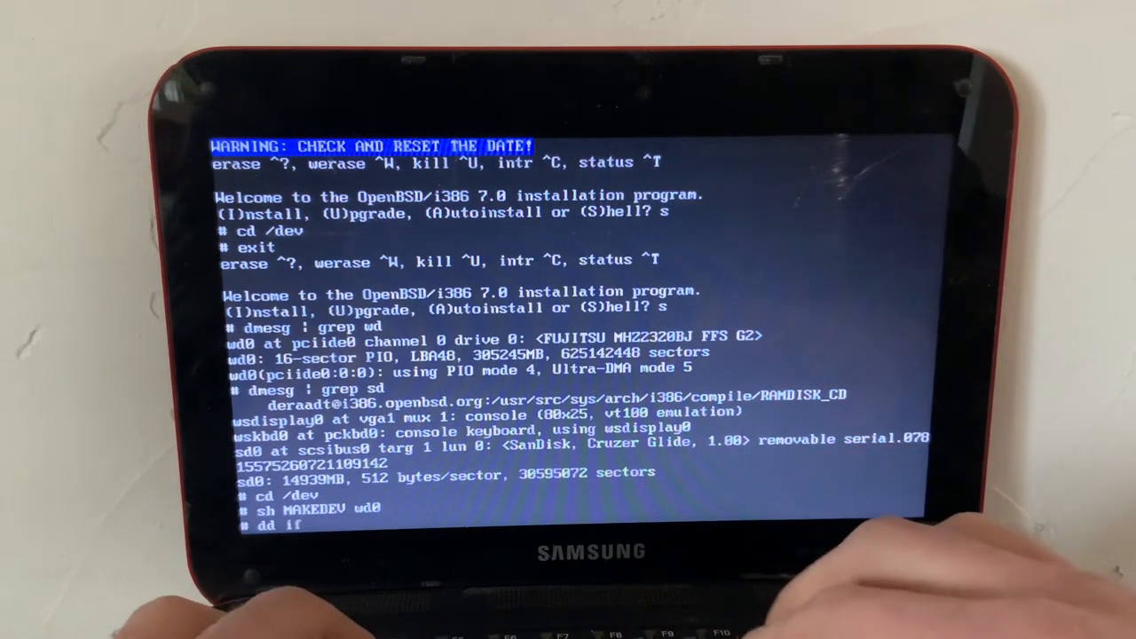
text(=)
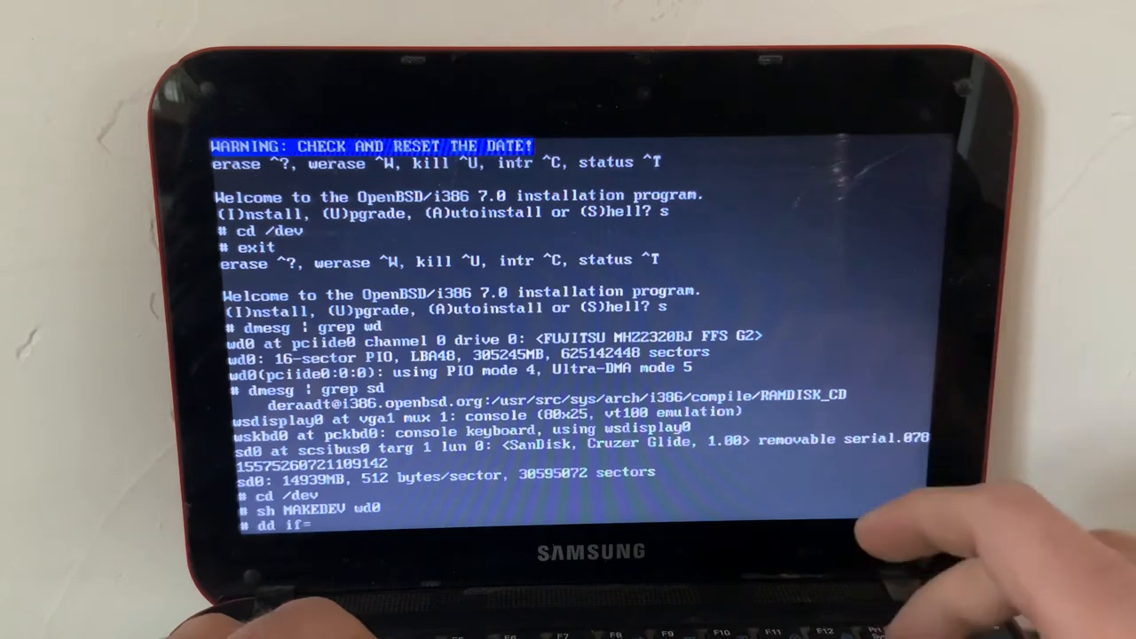
text(/dev)
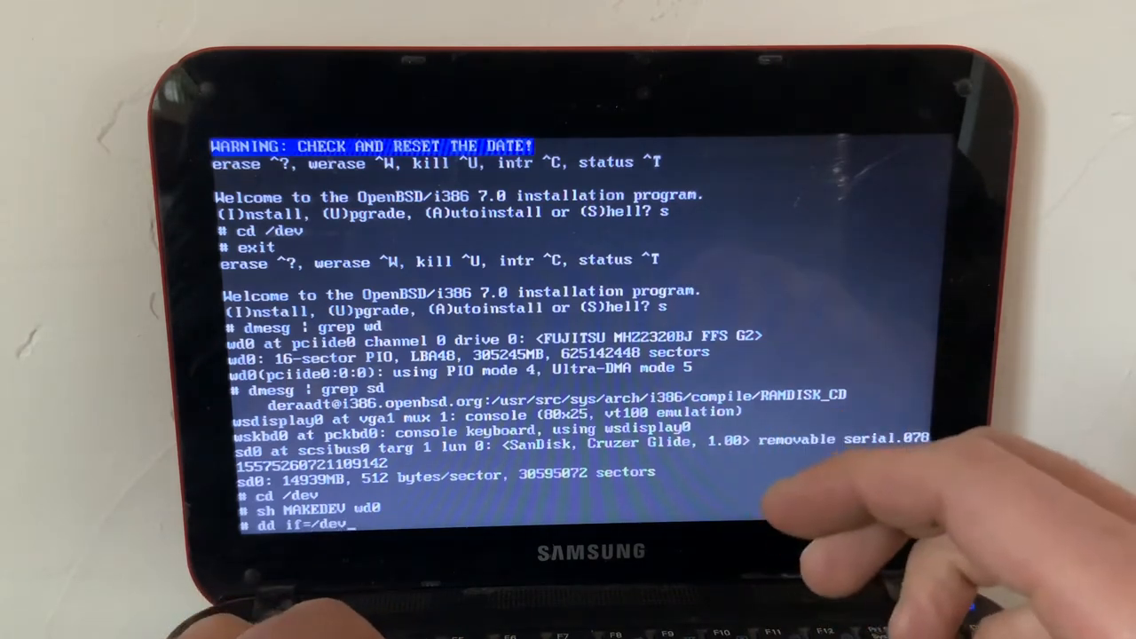
text(urandom)
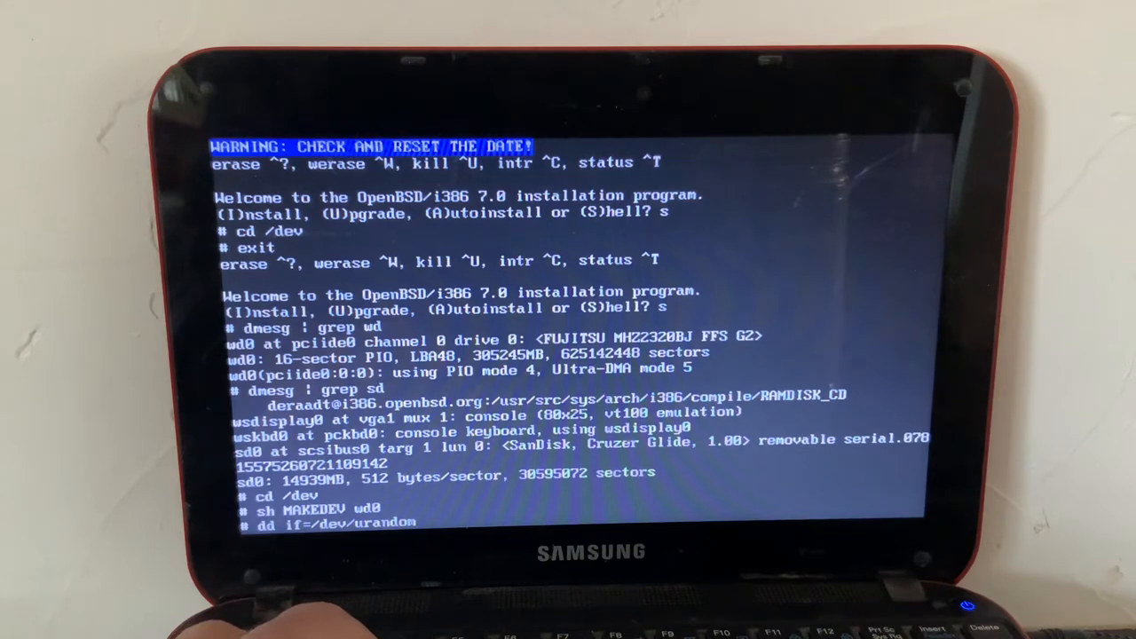
text(of)
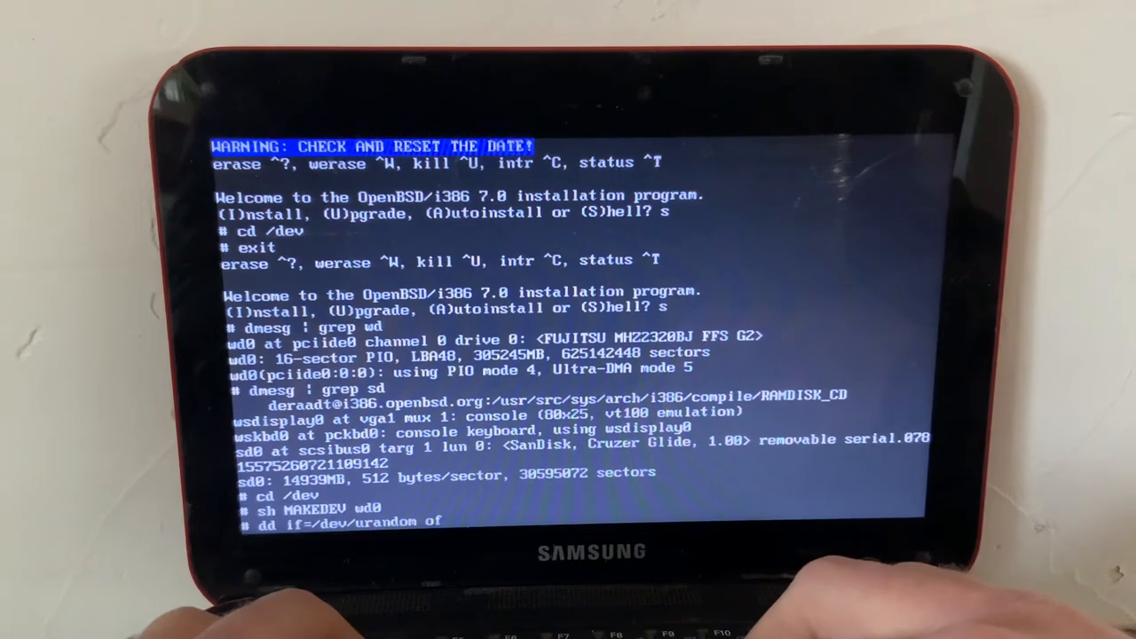
text(=/dev/rwd0c)
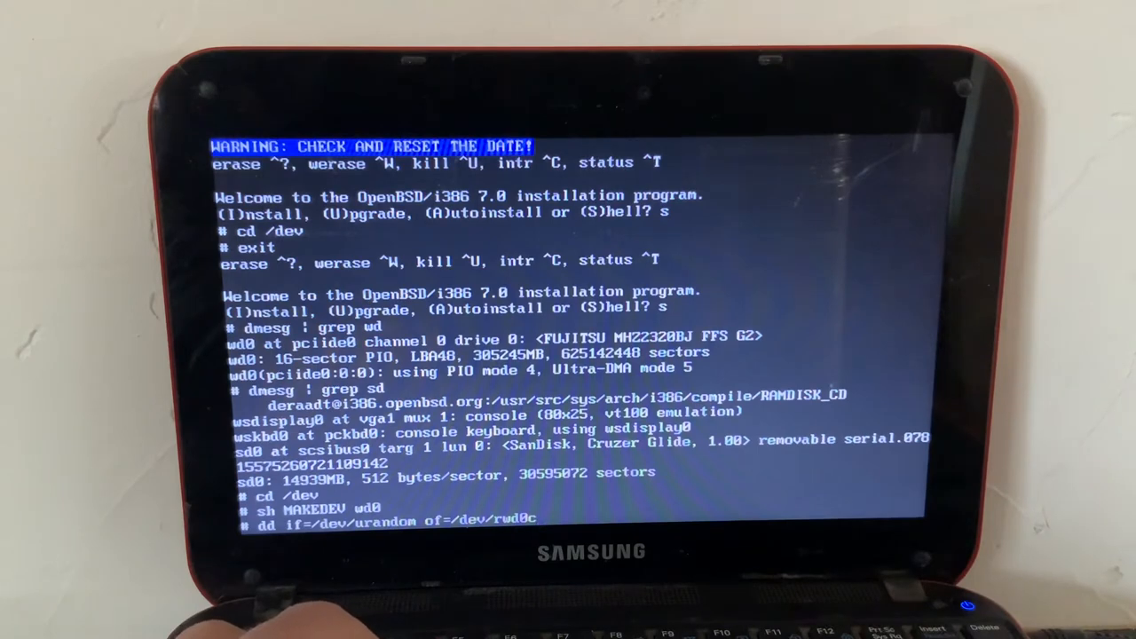
text(bs=1m)
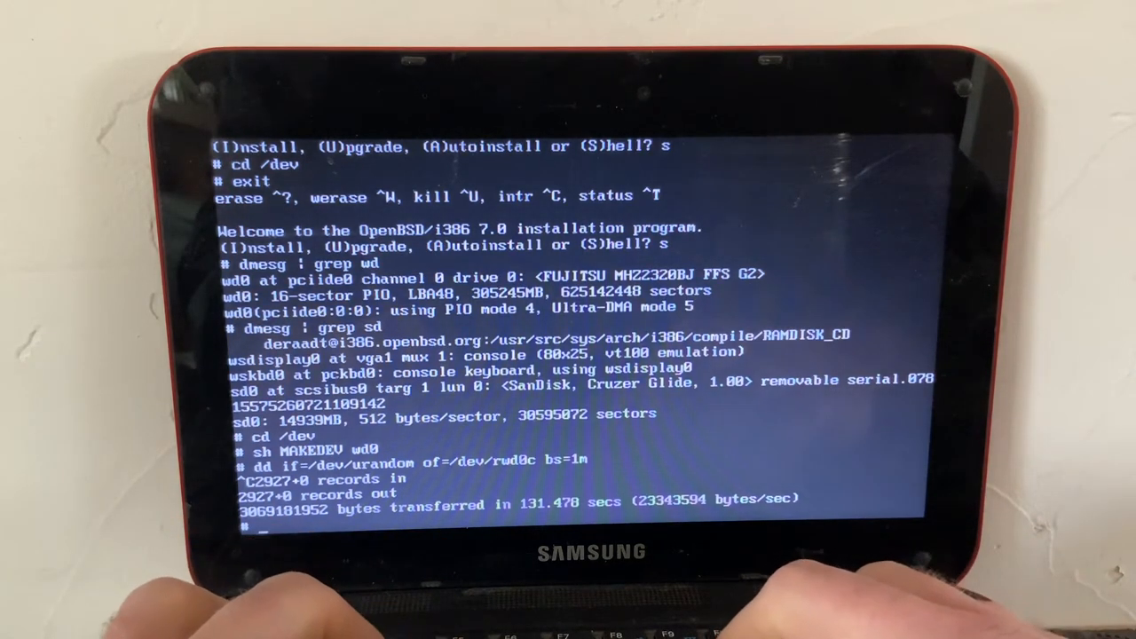
Write a fresh MBR to wd0 with fdisk -iy wd0
text(F)
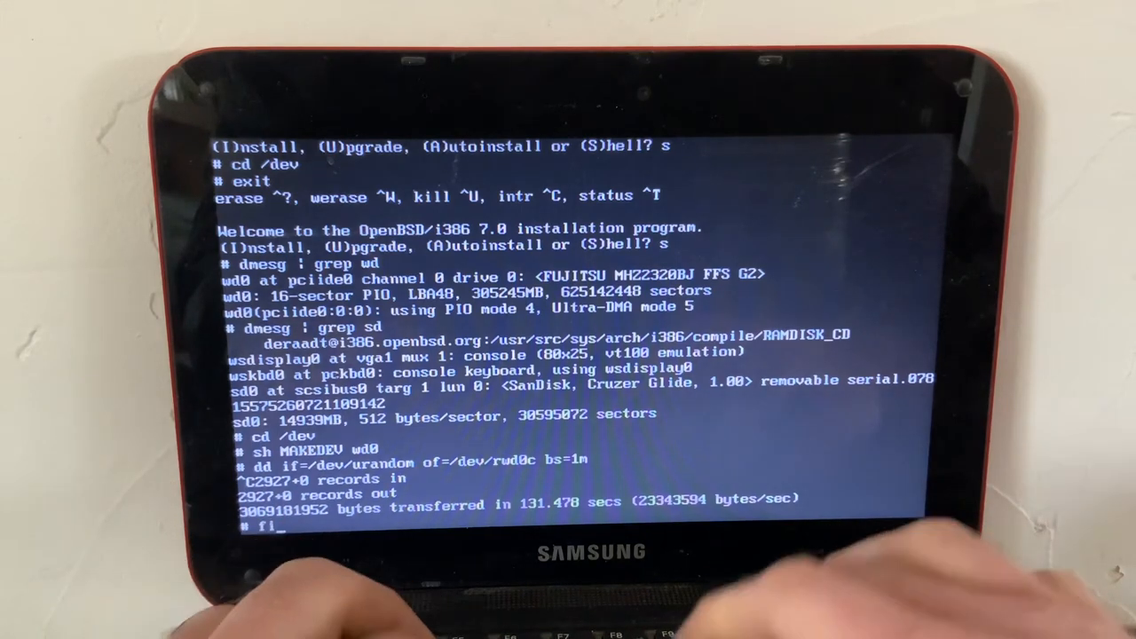
text(sdk)
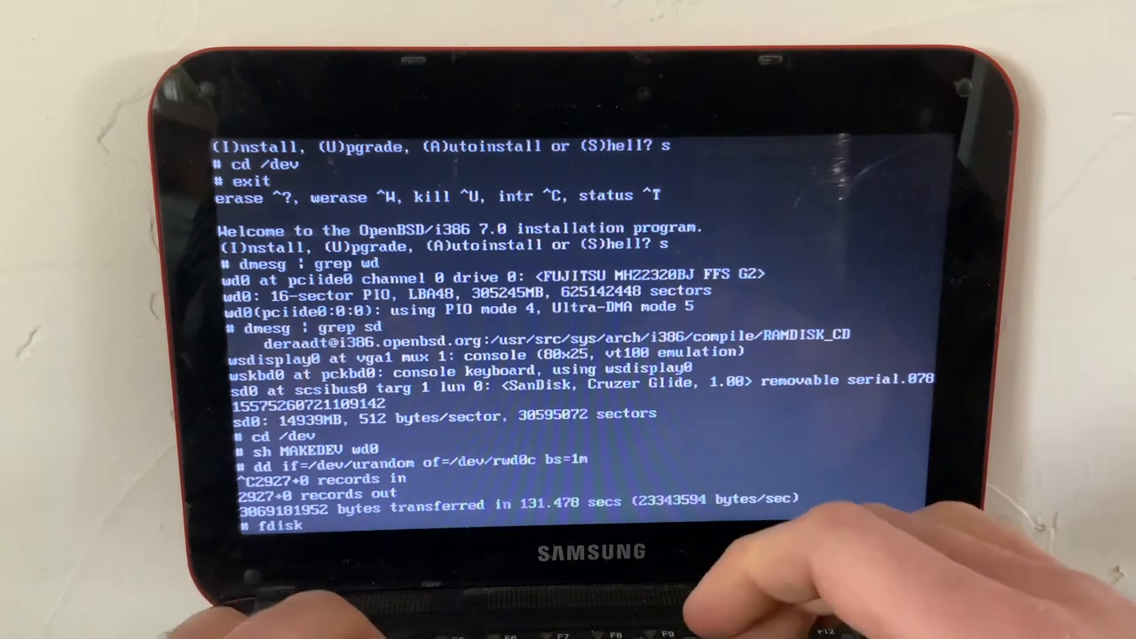
text(-iy)
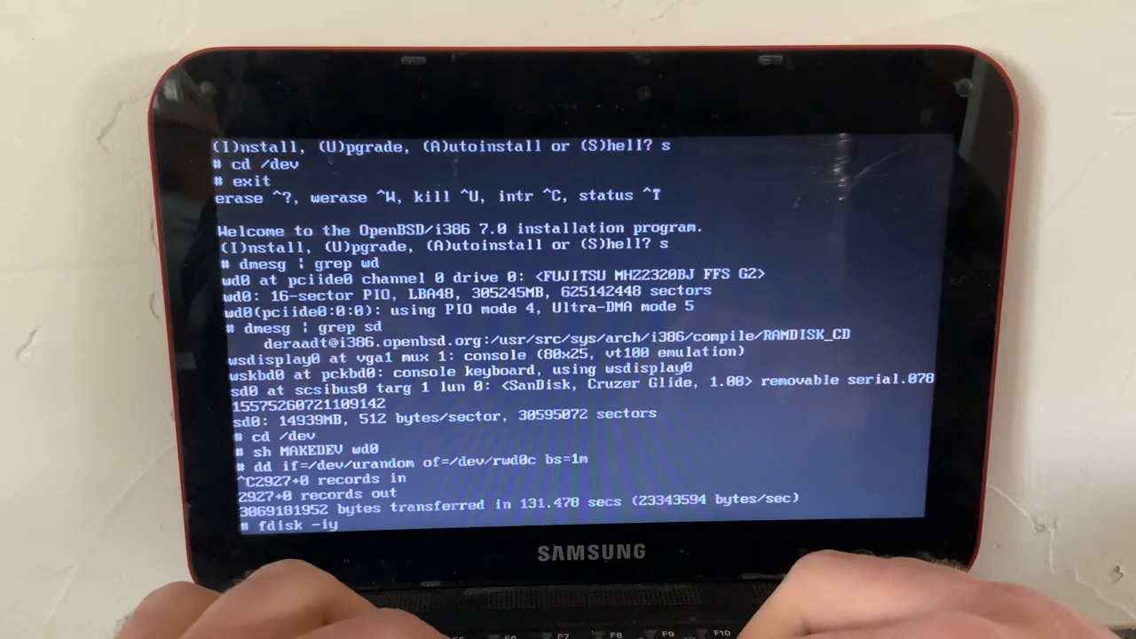
text(wd0)
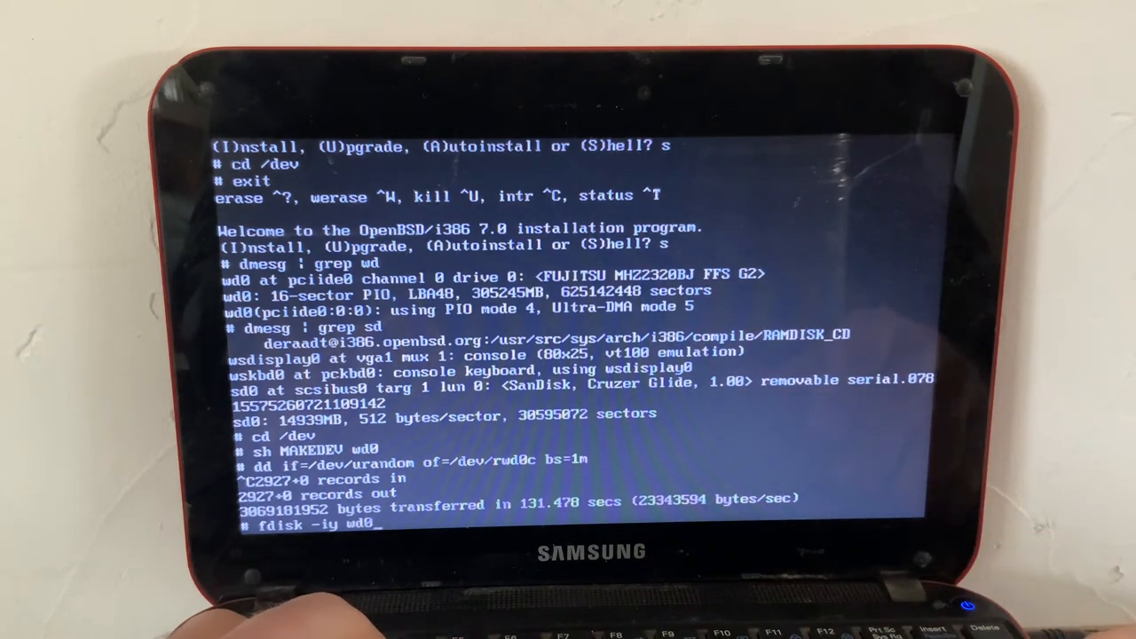
key(Return)
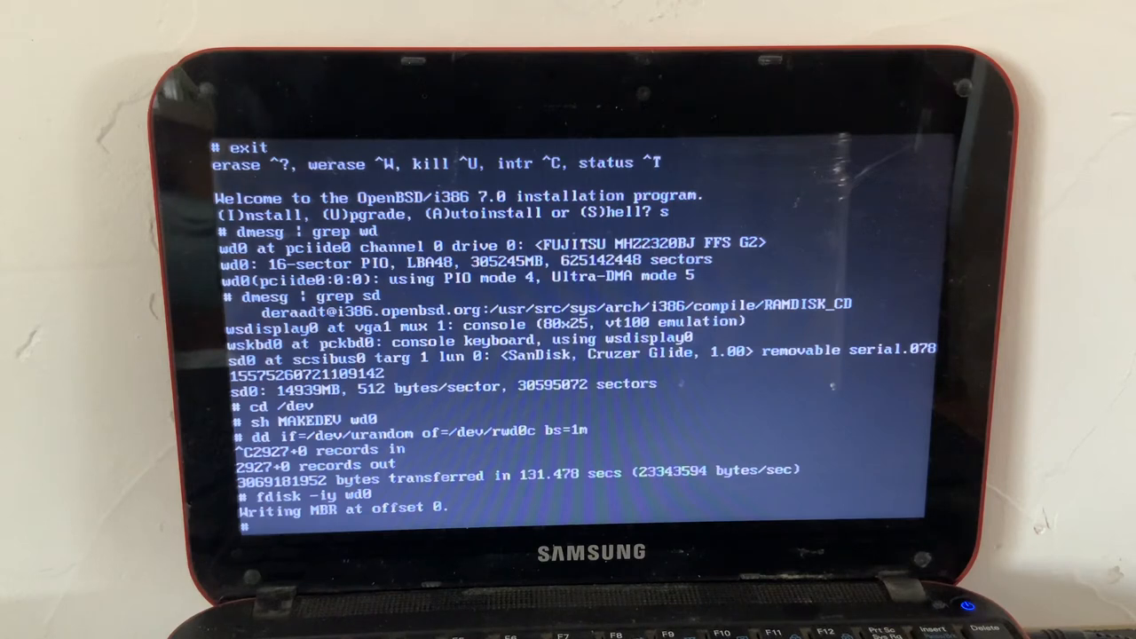
text(disklabe)
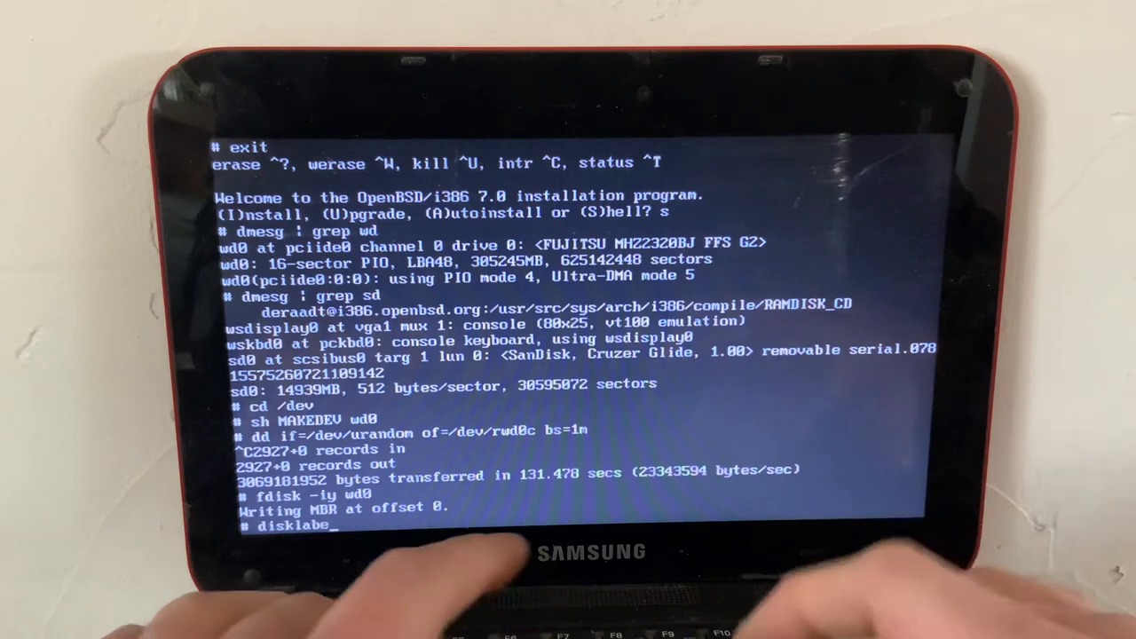
Label wd0 via disklabel -E with one full-disk partition a of type RAID
text(-E)
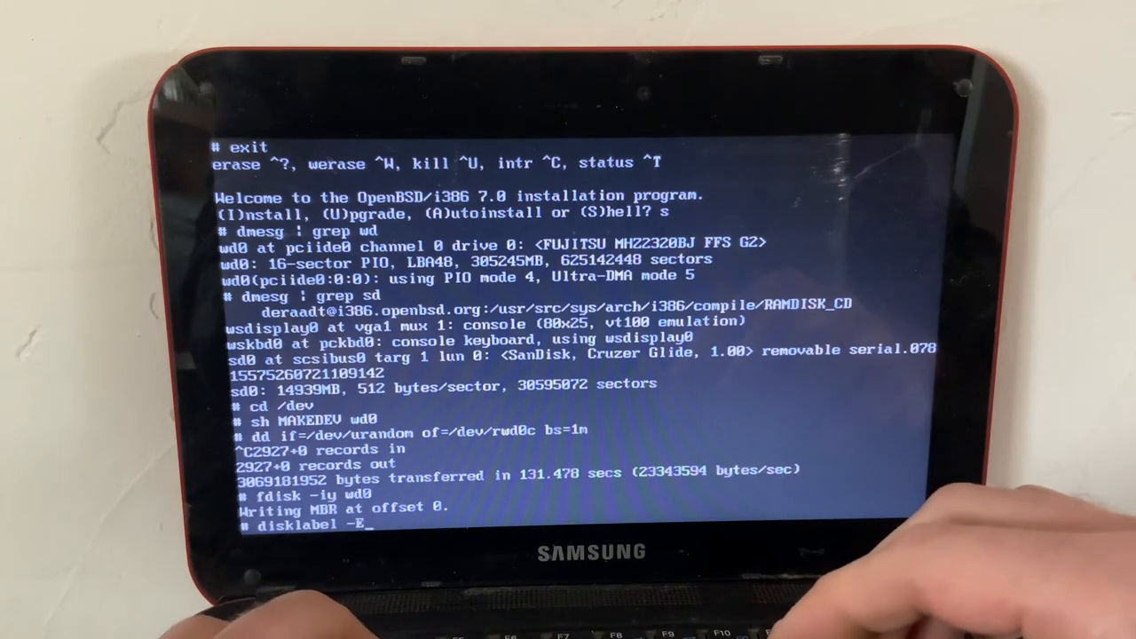
text(wd0)
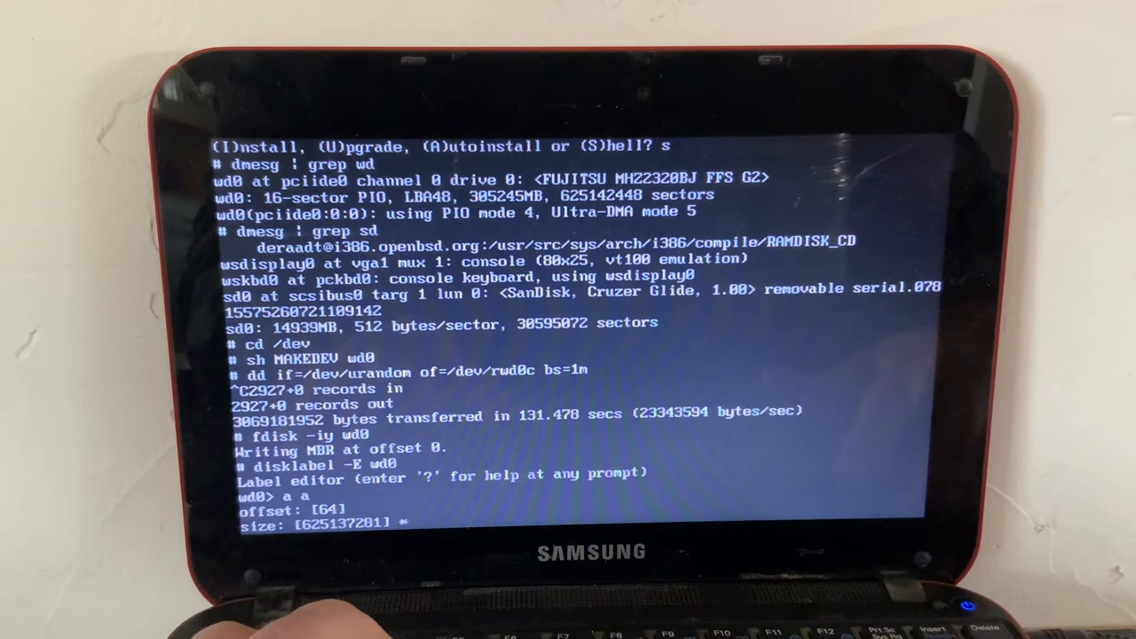
key(Return)
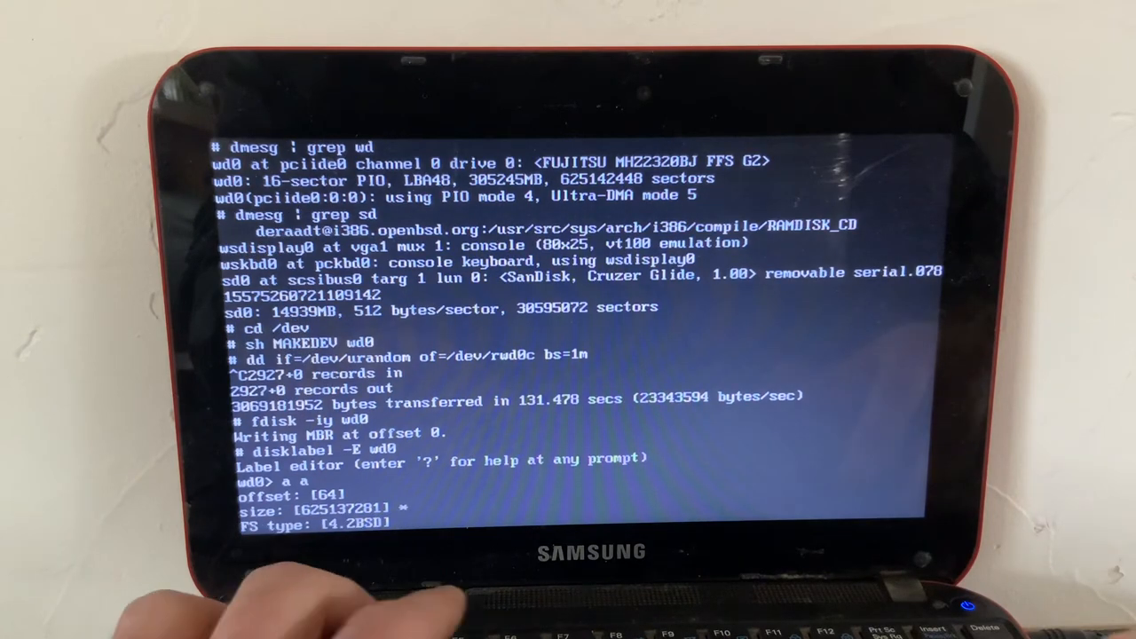
text(RAID)
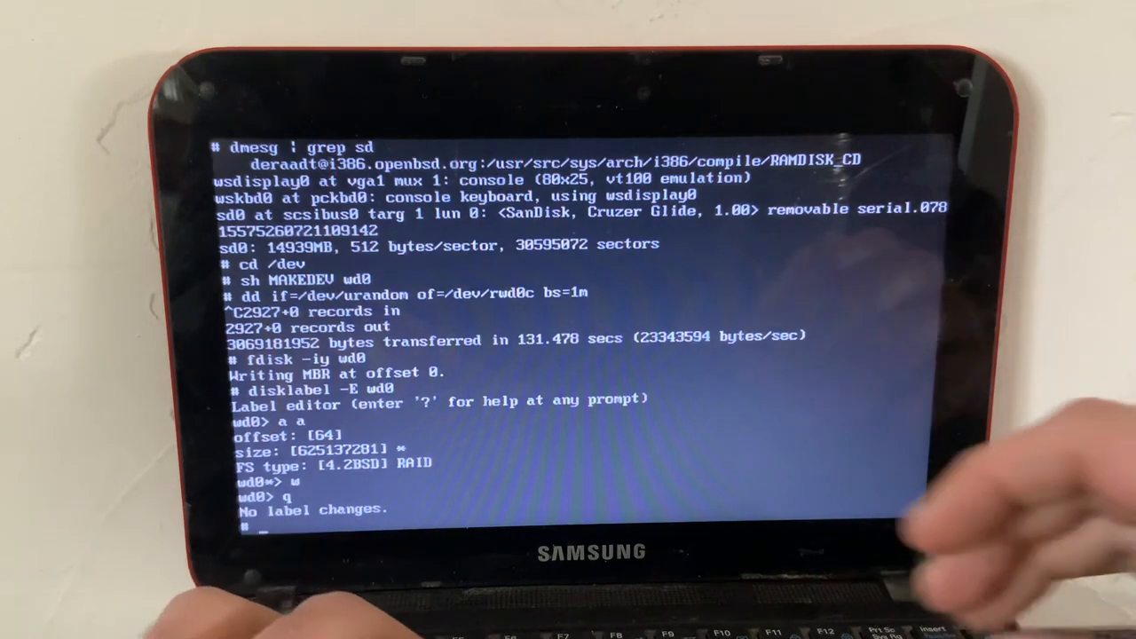
Run bioctl -c C -l wd0a softraid0 to begin creating the encrypted volume
text(bioctl)
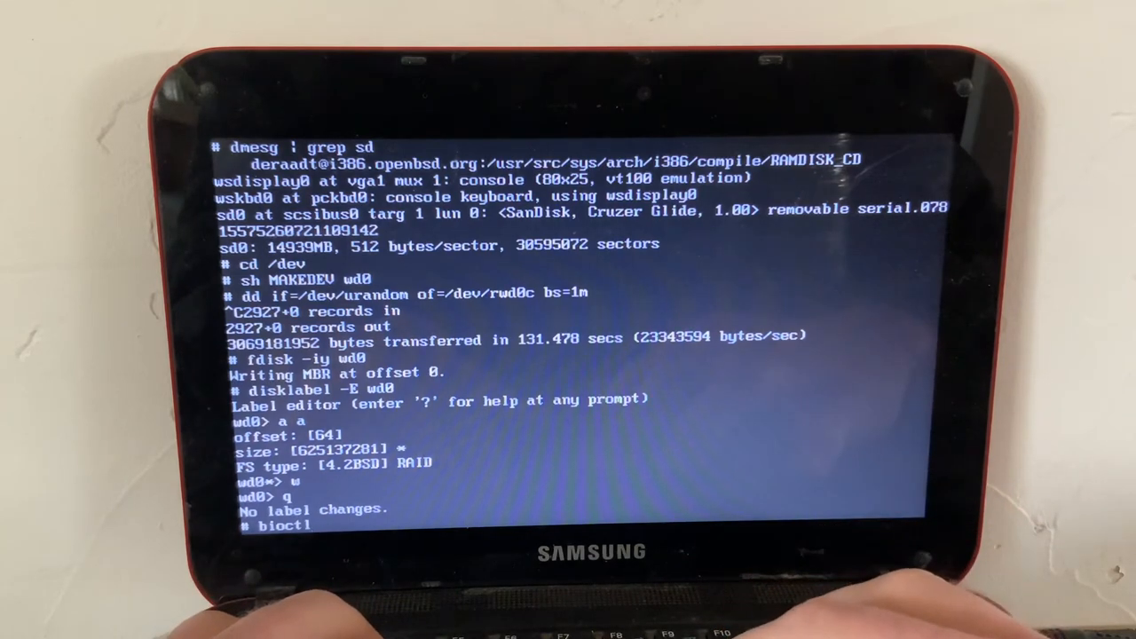
text(-c)
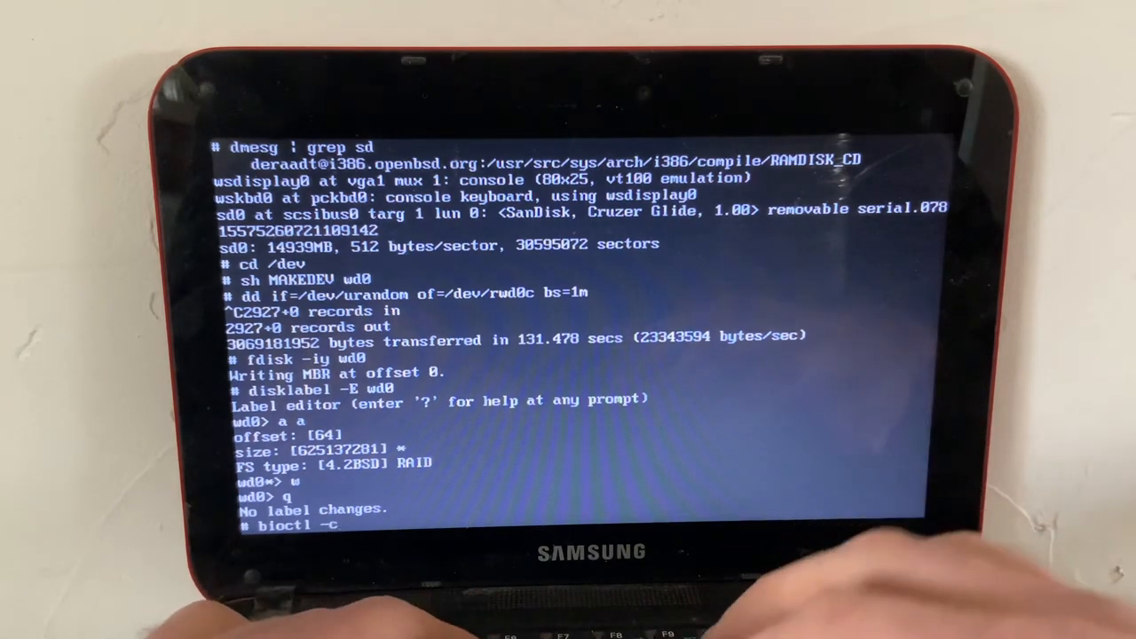
text(C)
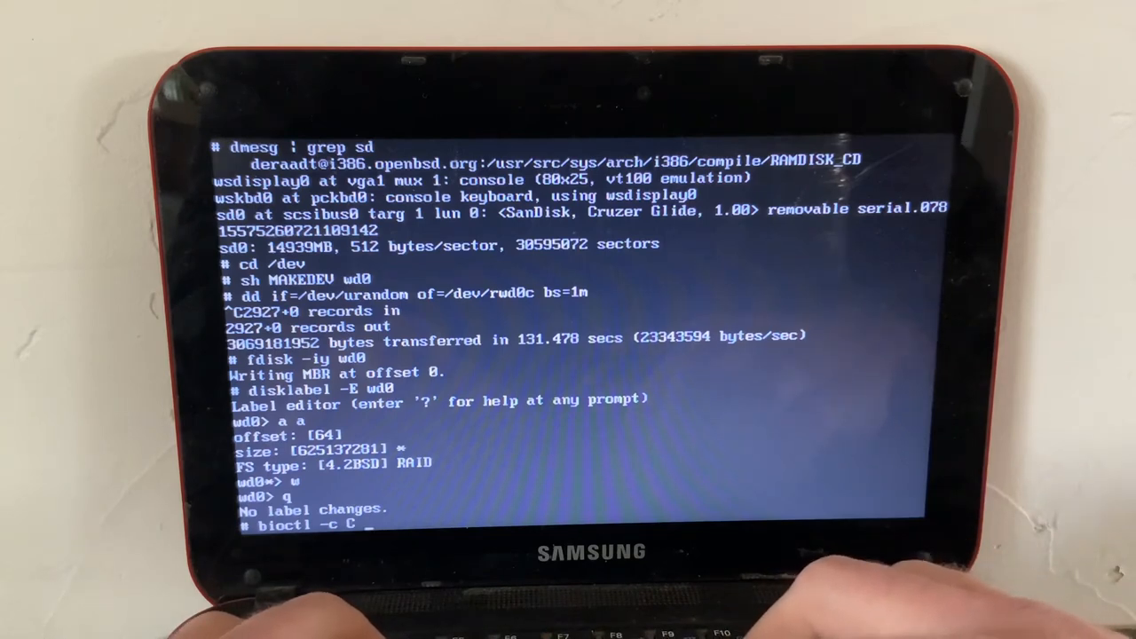
text(-l wd0a)
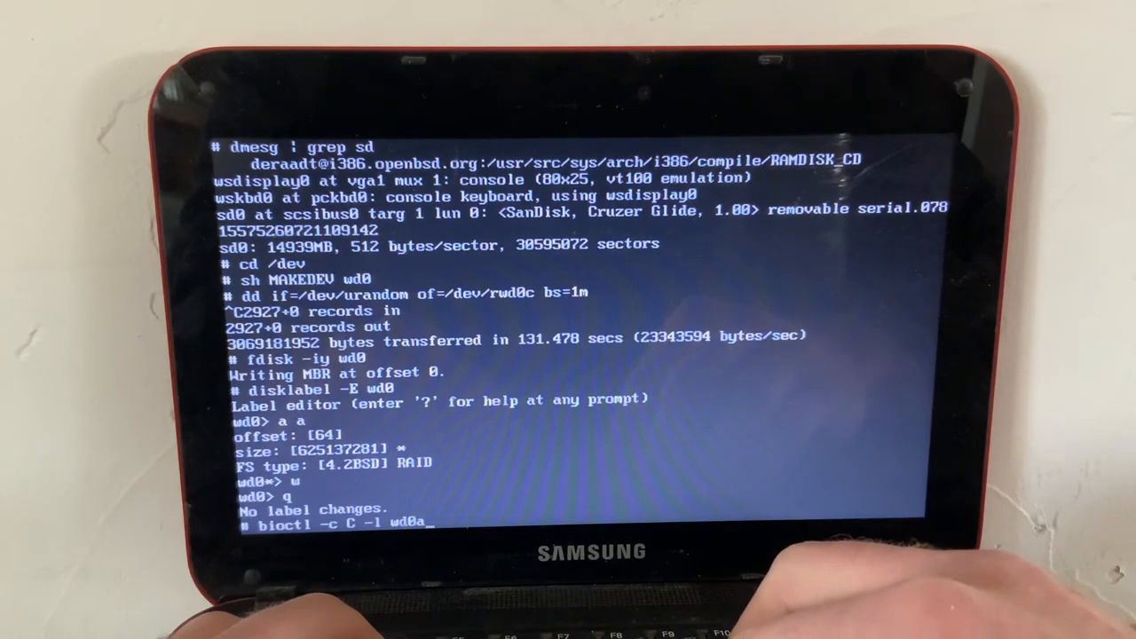
text(sof)
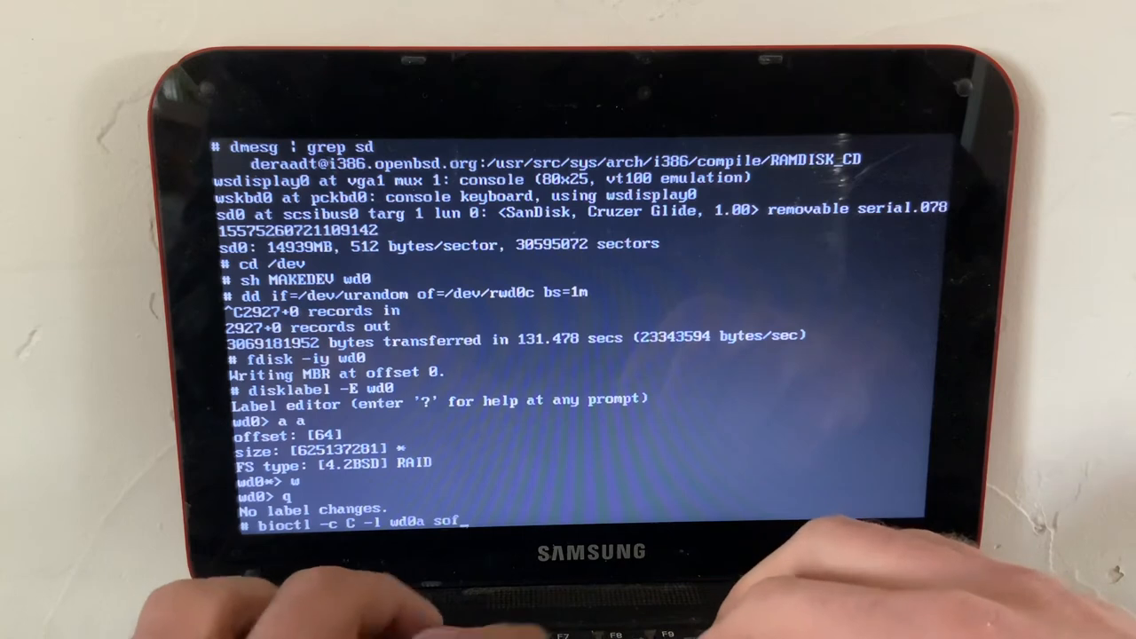
text(traid)
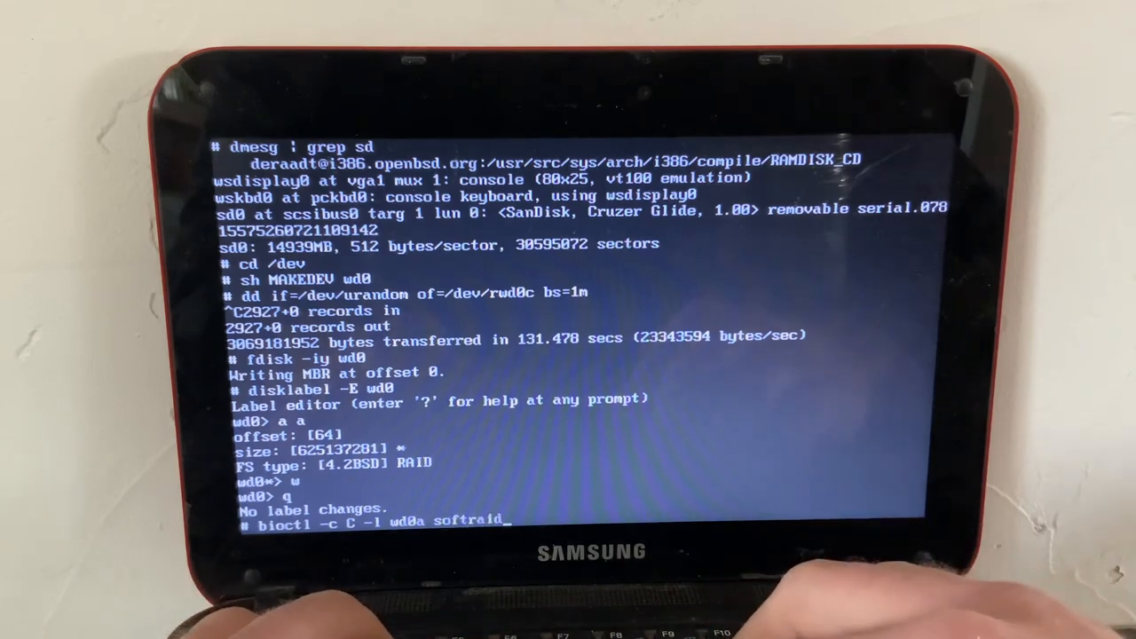
text(0)
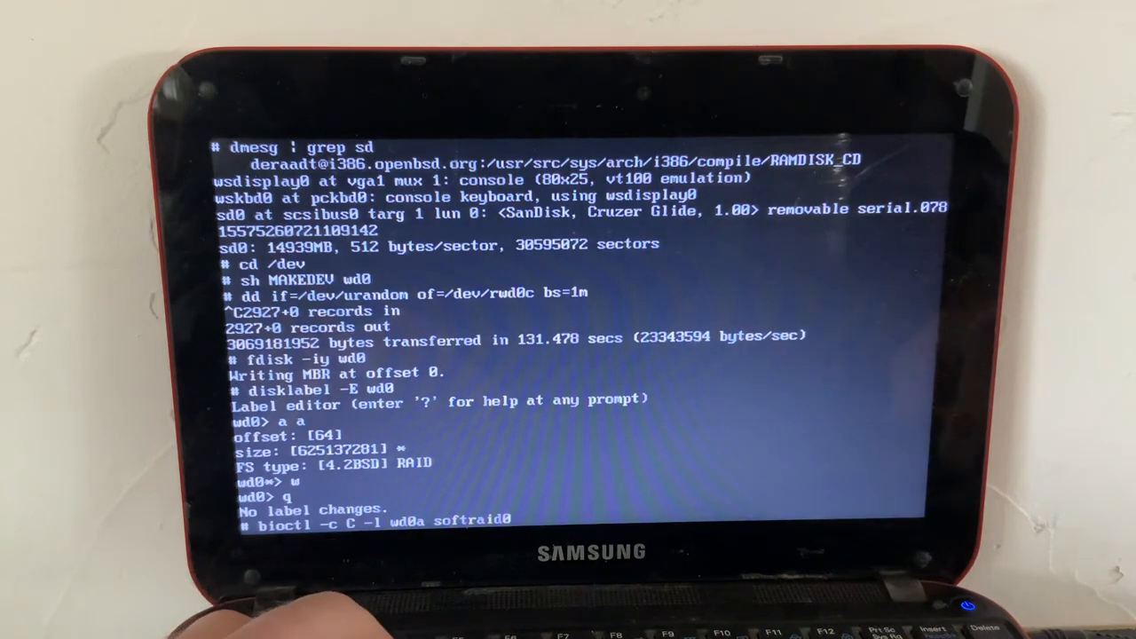
key(Return)
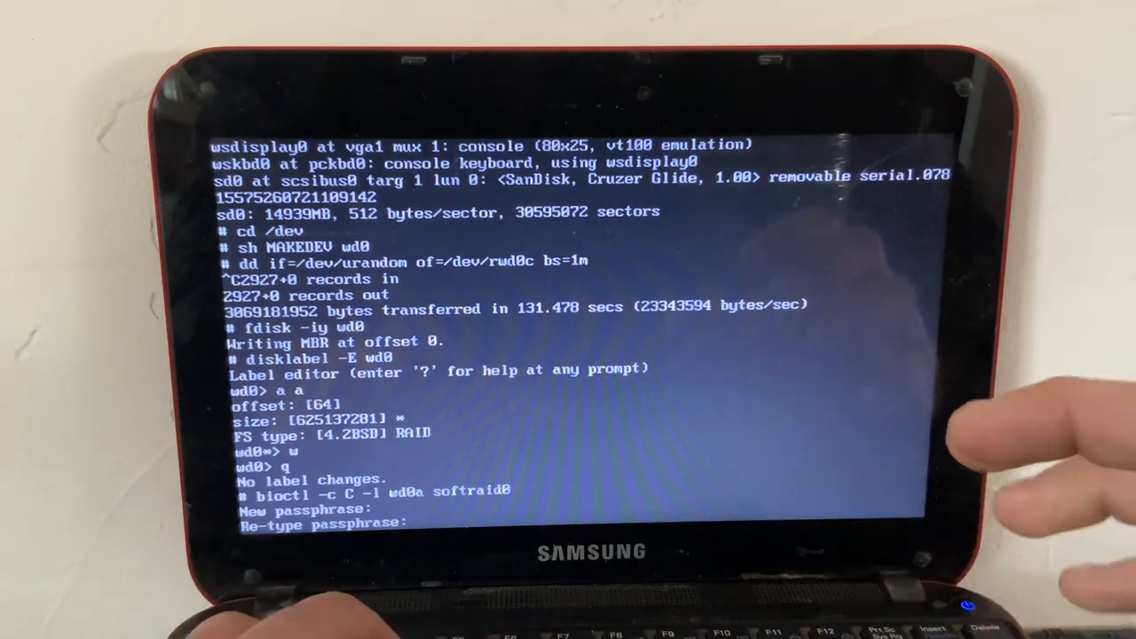
Confirm the re-typed passphrase, attaching the CRYPTO volume as sd1 (305242MB)
key(Return)
text(pwd)
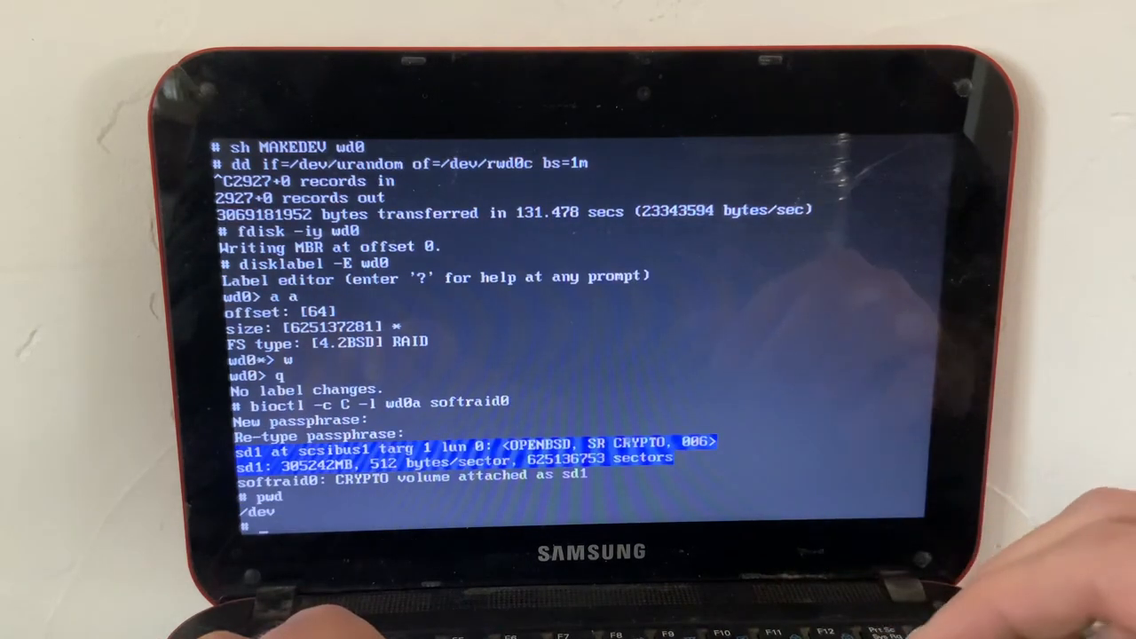
Make sd1 device nodes and zero /dev/rsd1c's first megabyte with dd bs=1m count=1
text(sh MAKEDEV sd)
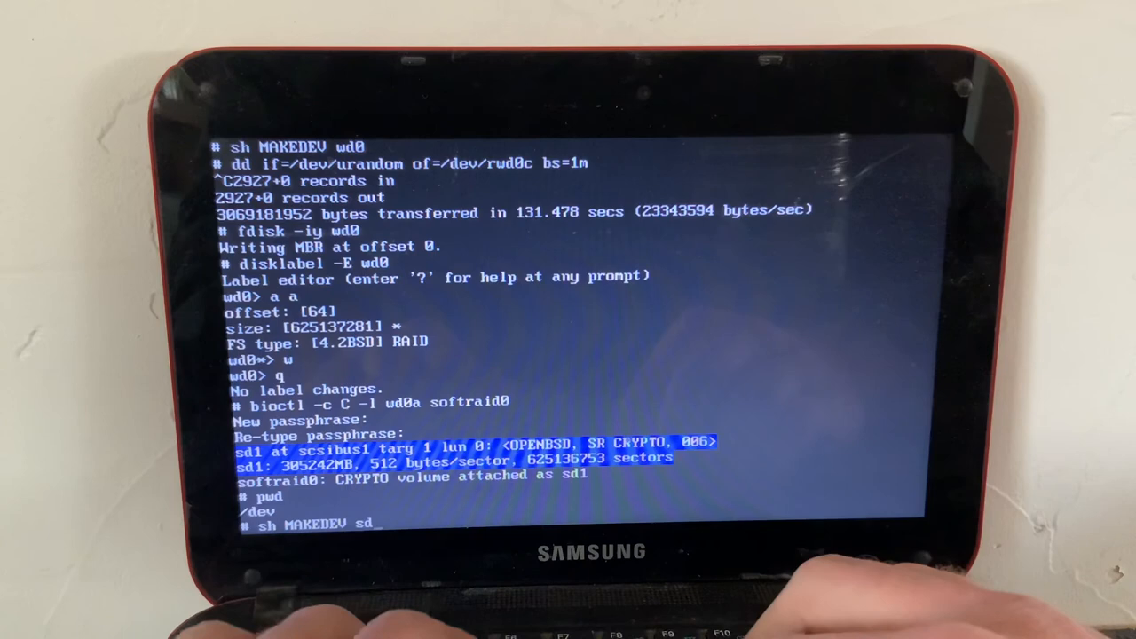
text(1)
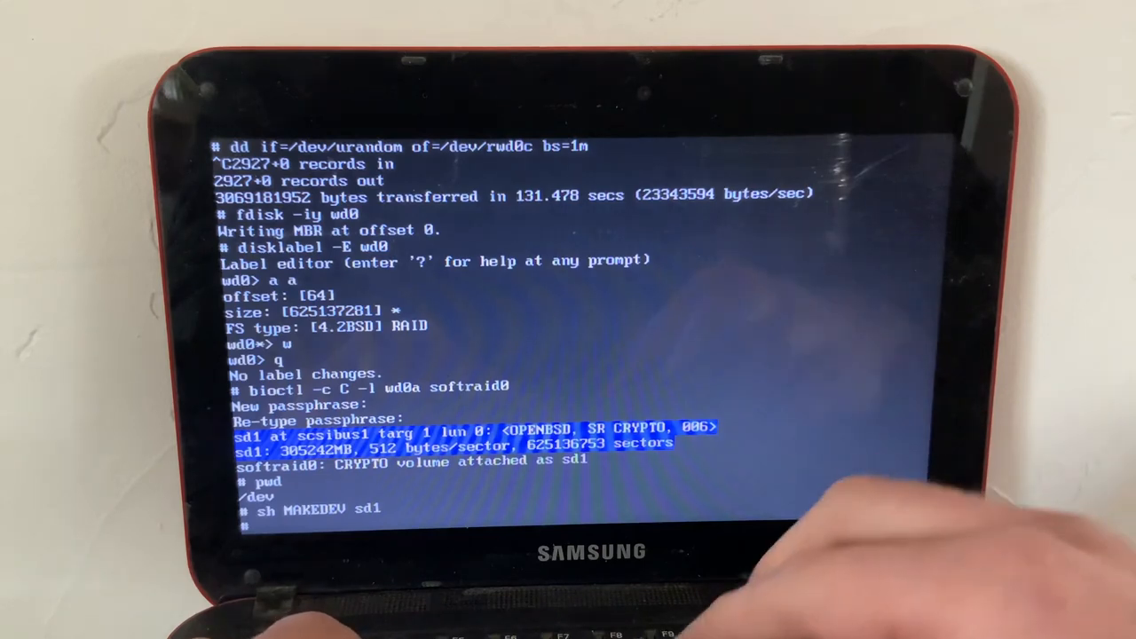
text(dd)
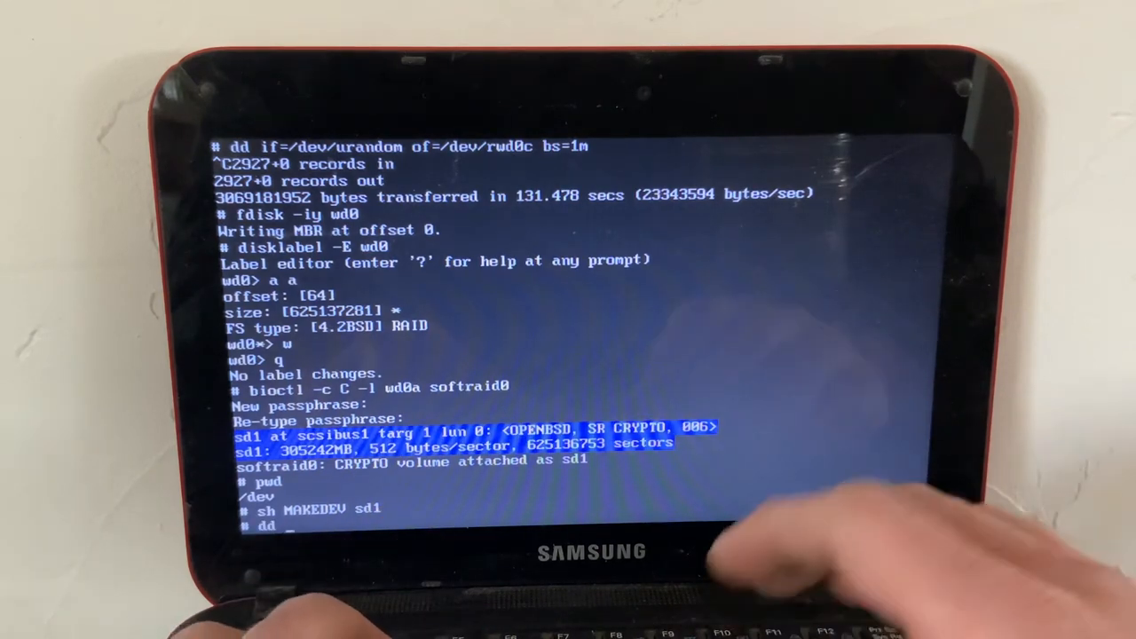
text(if)
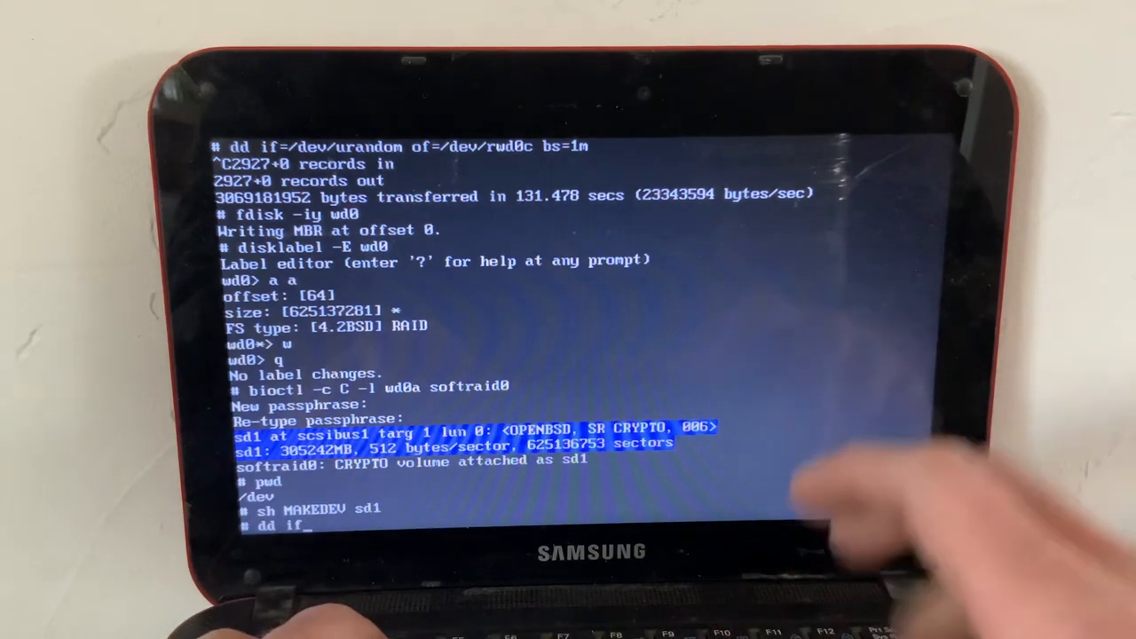
text(=/dev/zero of=)
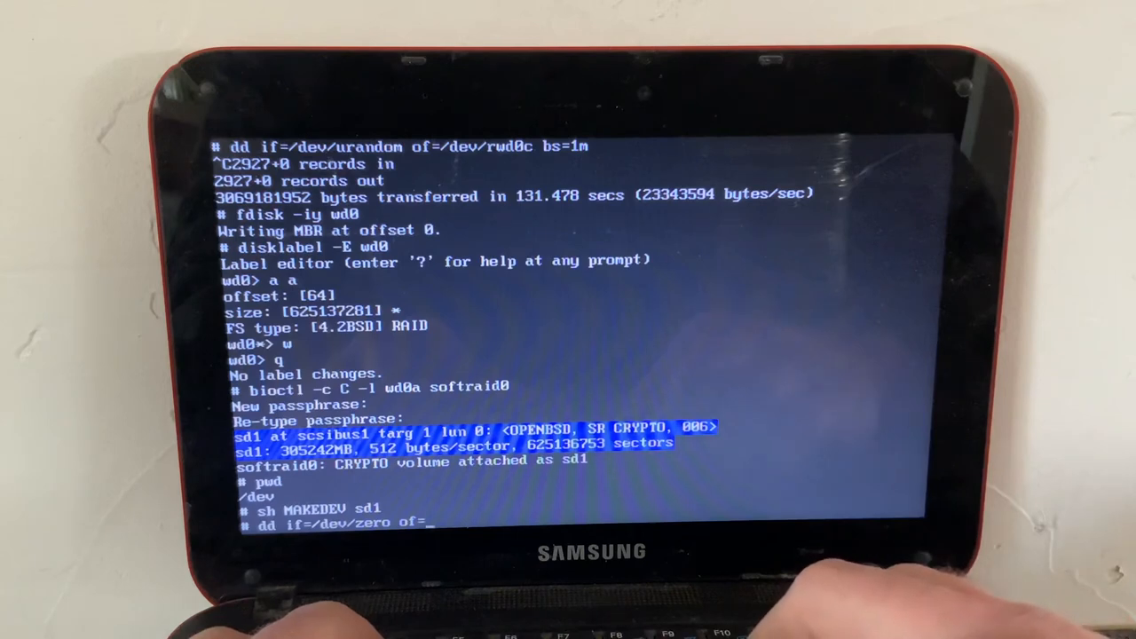
text(/dev/)
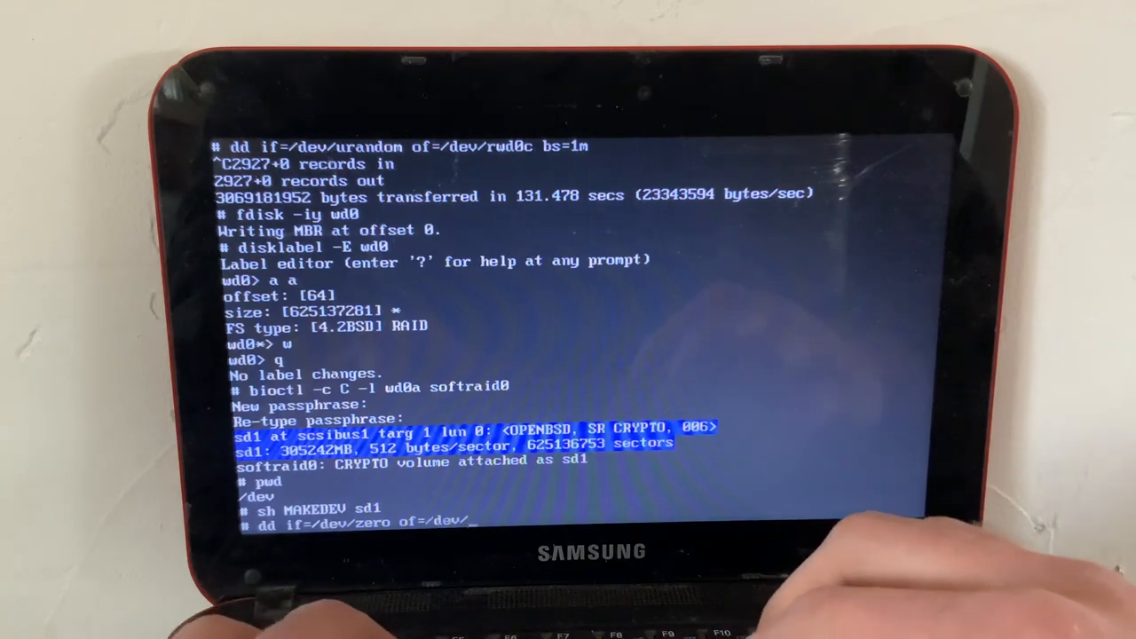
text(rsd1c bs=1m)
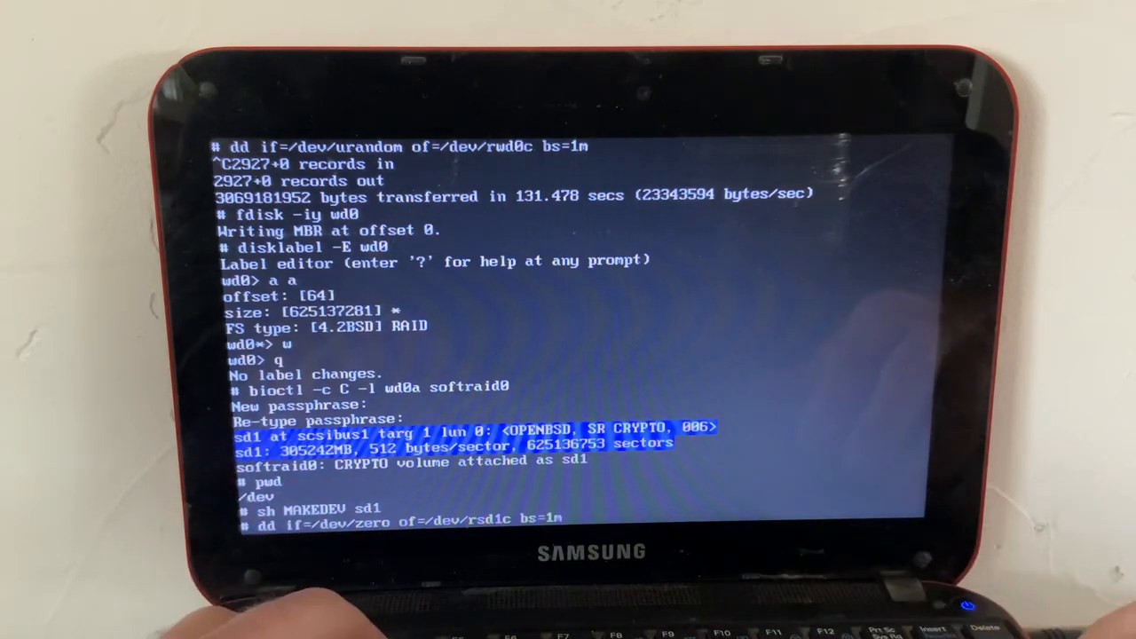
text(count=1)
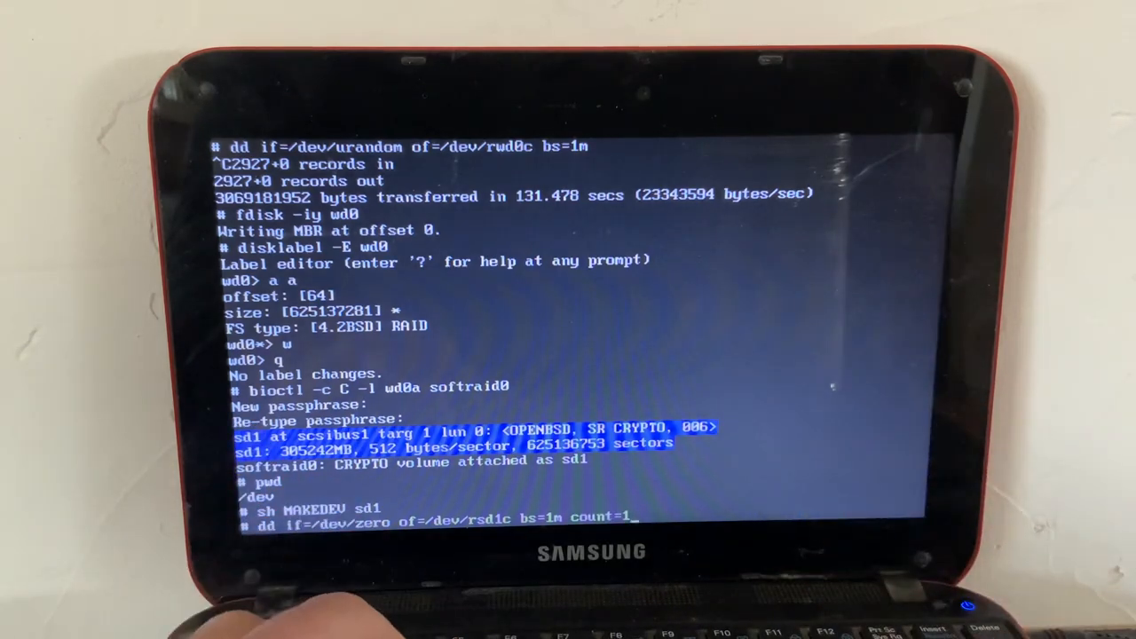
key(Return)
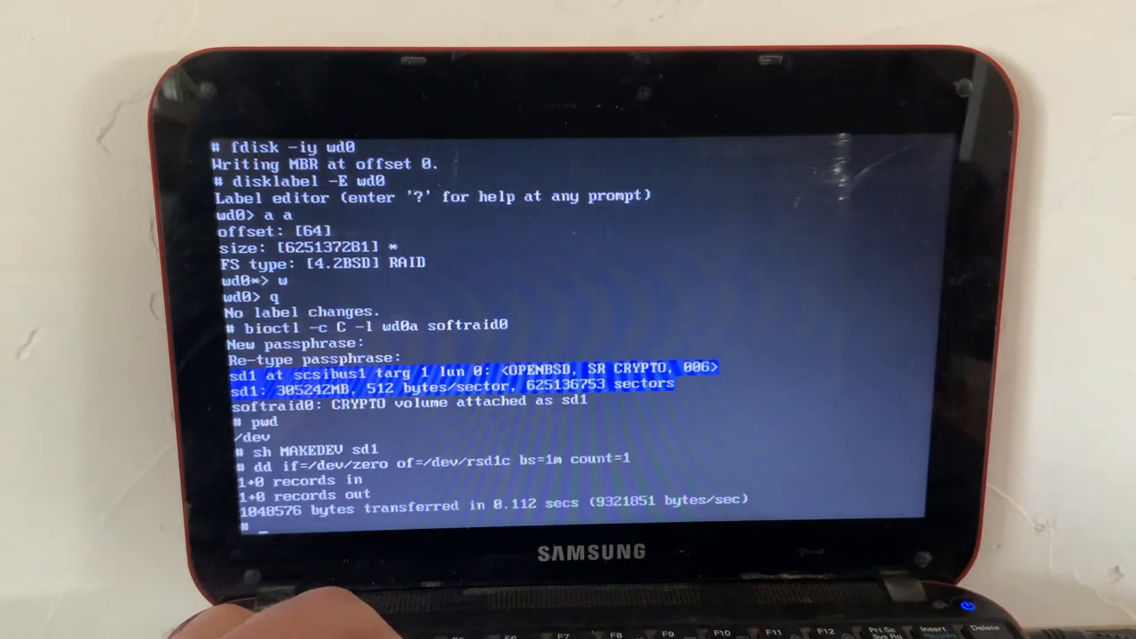